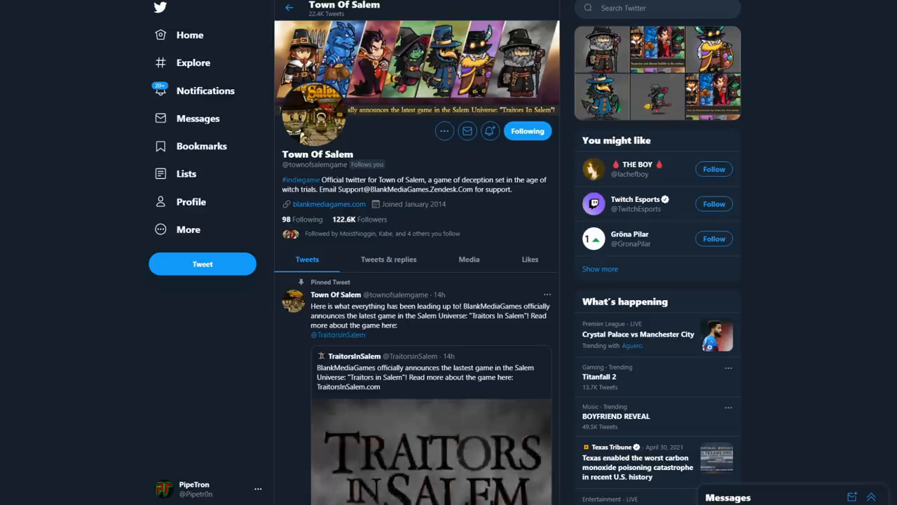
Scroll the Town of Salem timeline to the retweeted TraitorsInSalem announcement and view it with replies
scroll("down", 3)
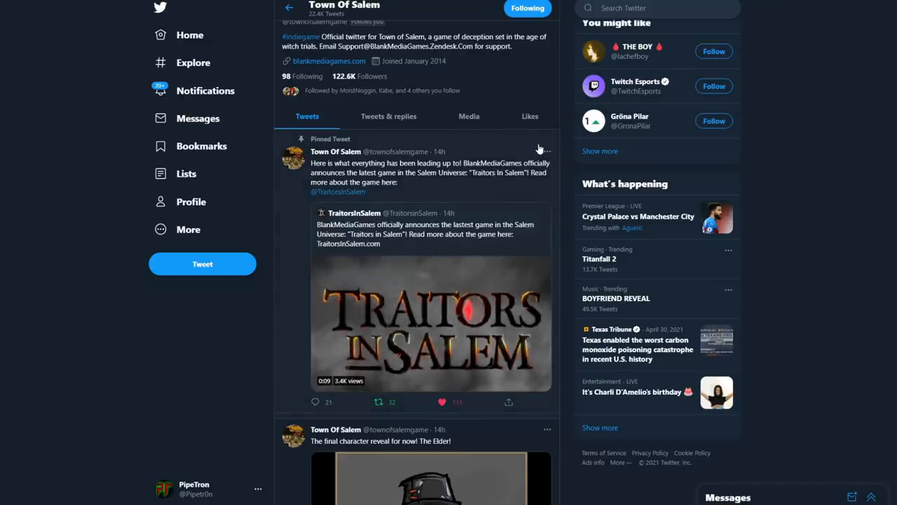
mouse_move(482, 191)
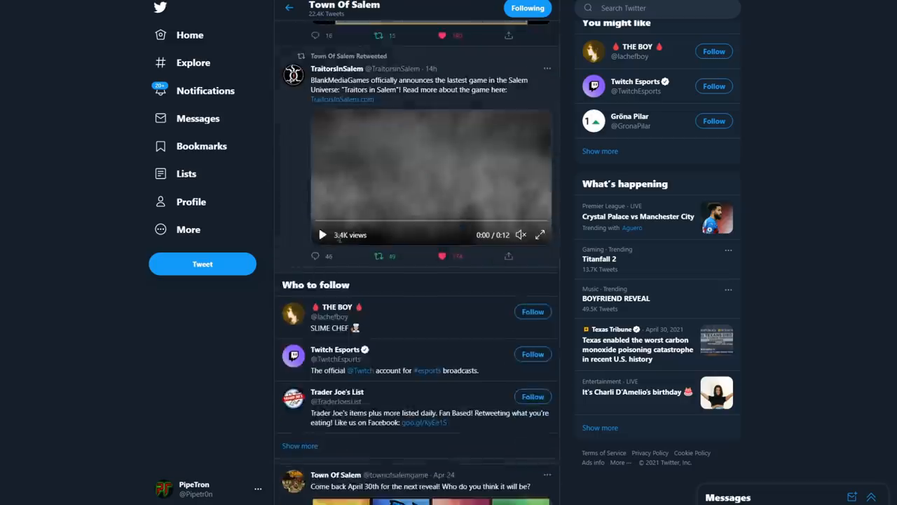
scroll("down", 3)
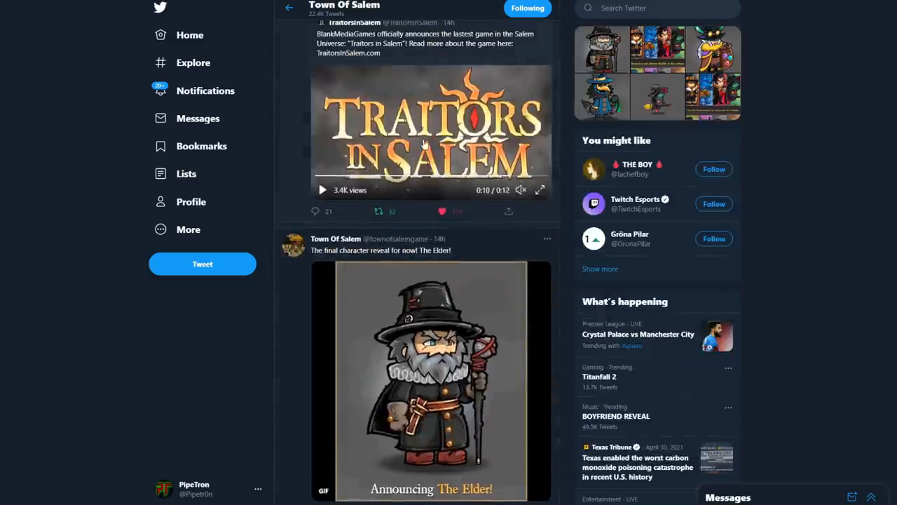
scroll("down", 3)
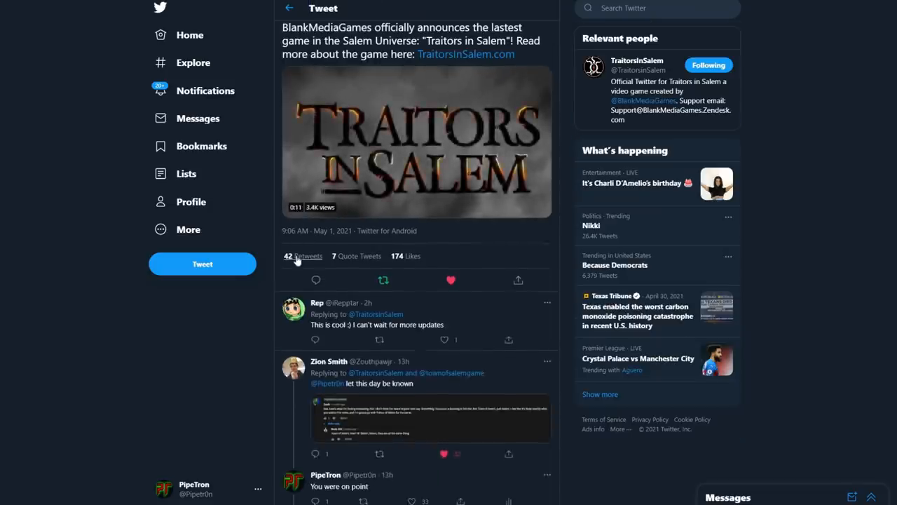
scroll("down", 3)
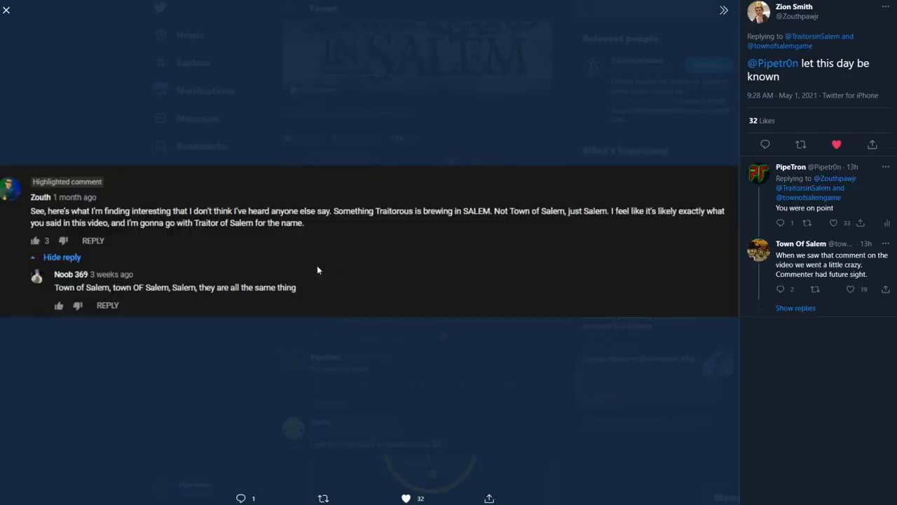
mouse_move(244, 247)
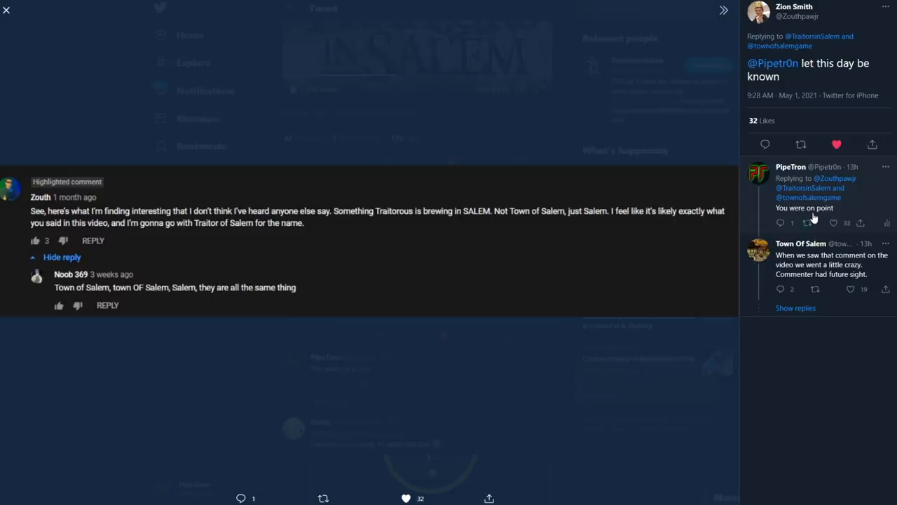
mouse_move(480, 341)
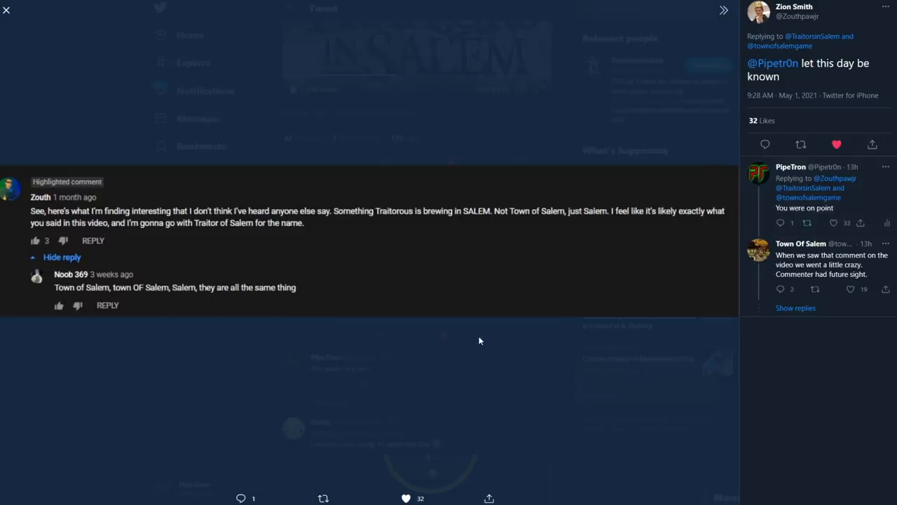
mouse_move(474, 342)
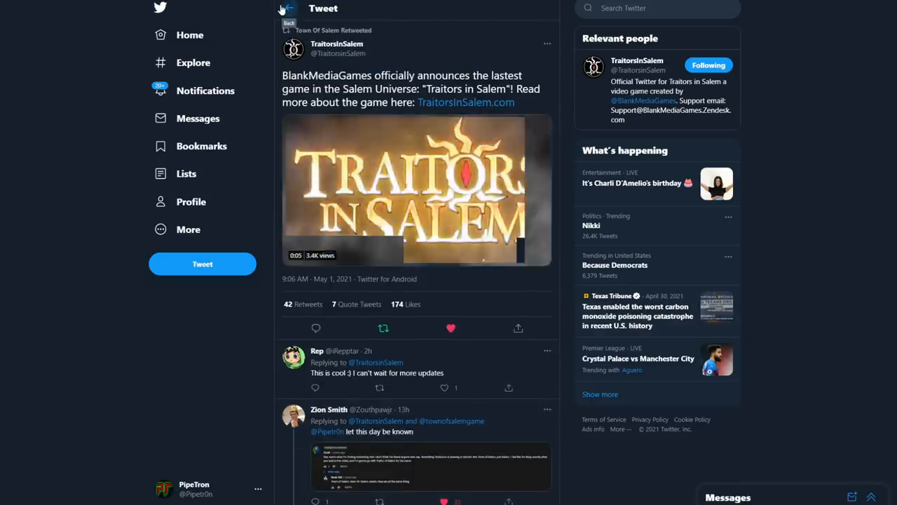
Go back to the Town of Salem profile and scroll past the pinned tweet, Elder reveal and retweeted announcement
left_click(337, 42)
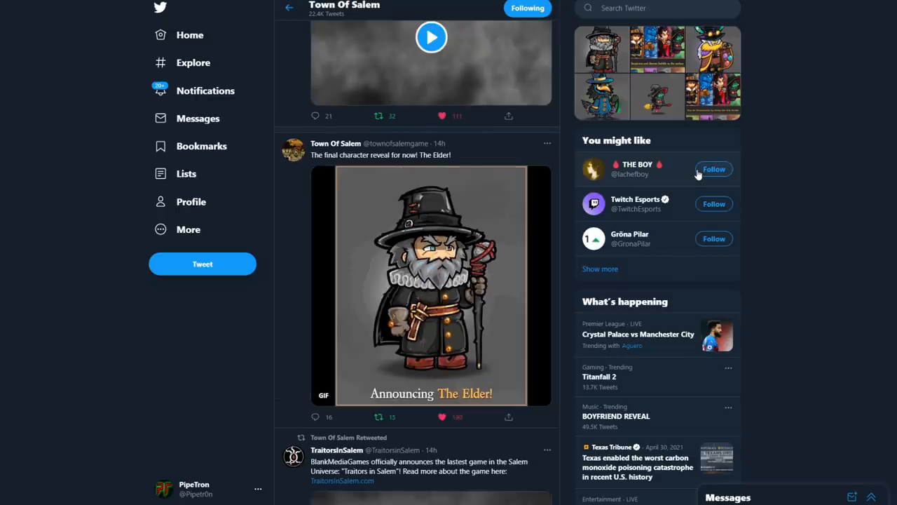
scroll("down", 3)
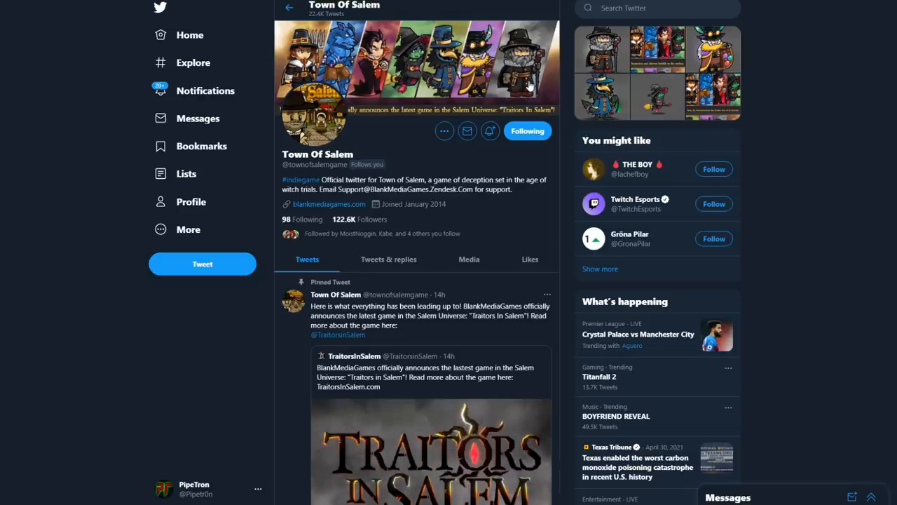
scroll("down", 3)
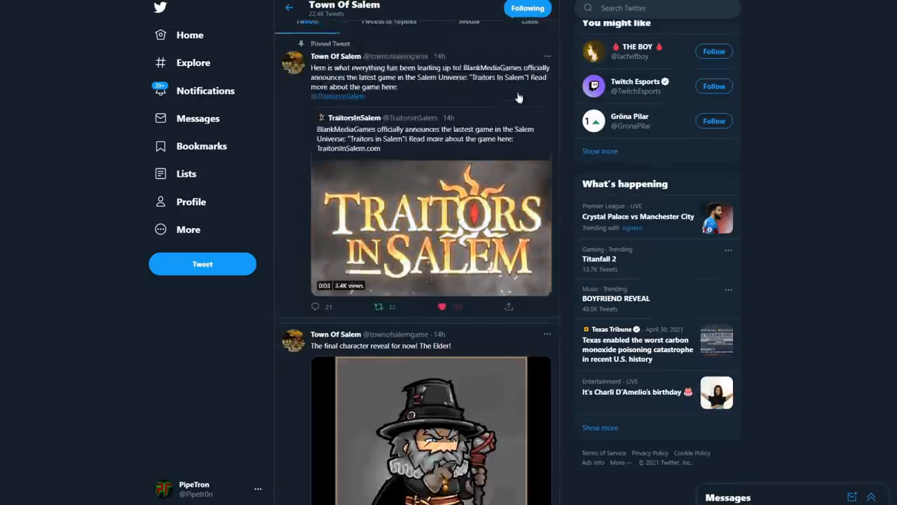
scroll("down", 3)
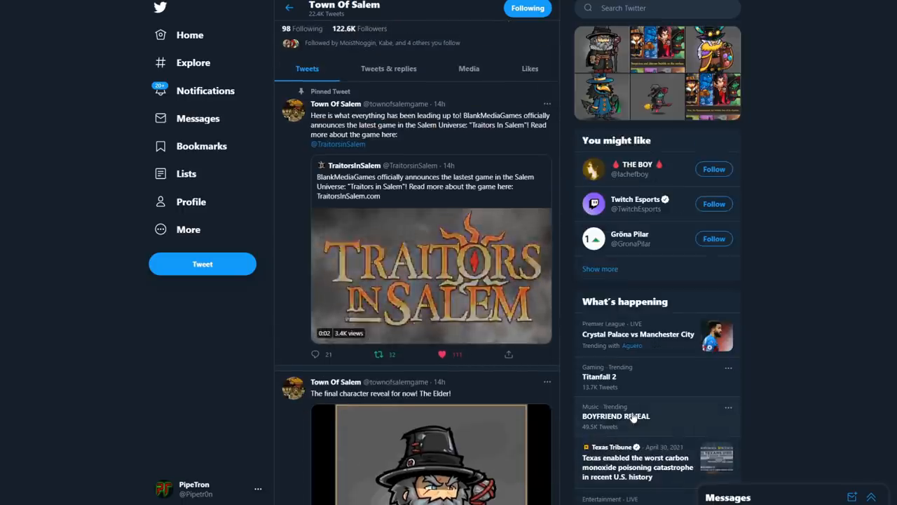
scroll("down", 3)
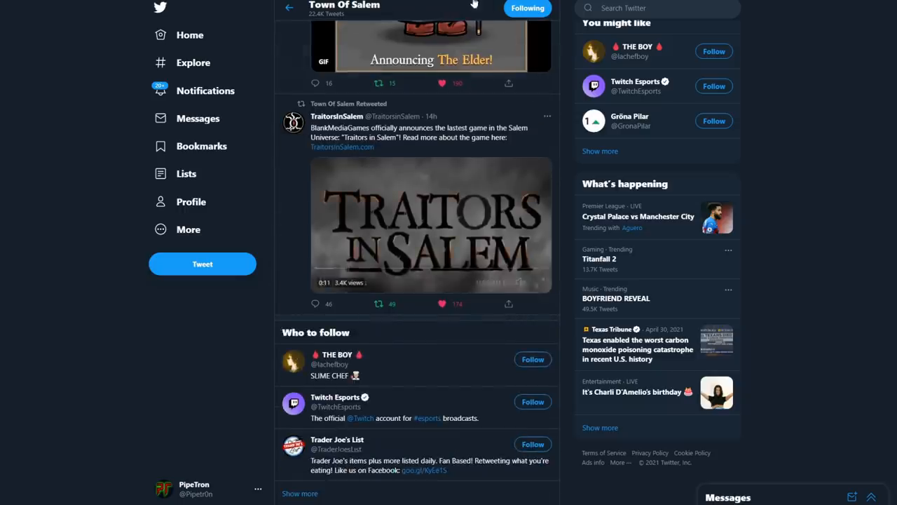
Follow the TraitorsInSalem.com link and scroll to 'The Next Evolution of Salem' story section
left_click(342, 147)
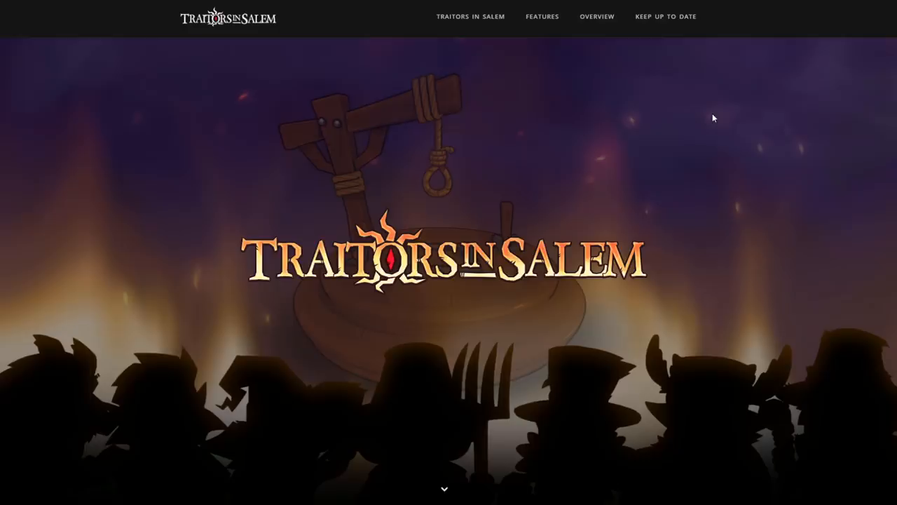
scroll("down", 3)
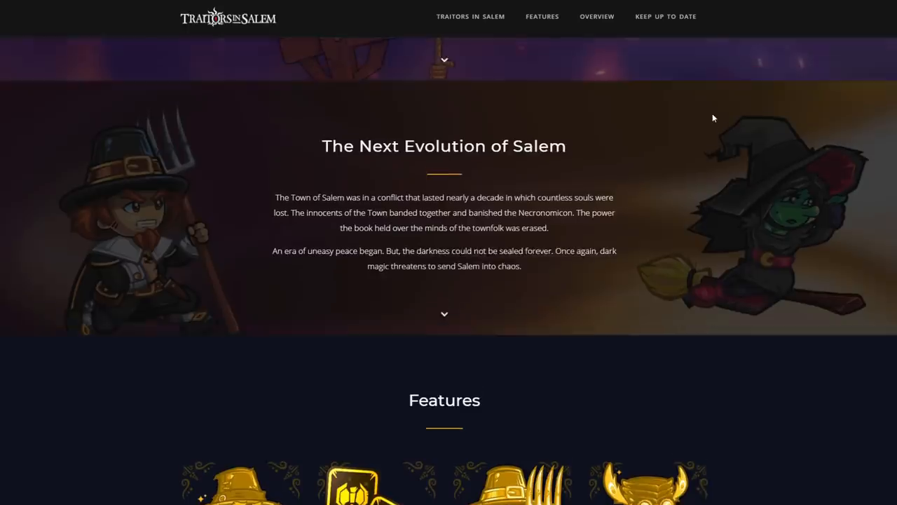
mouse_move(742, 396)
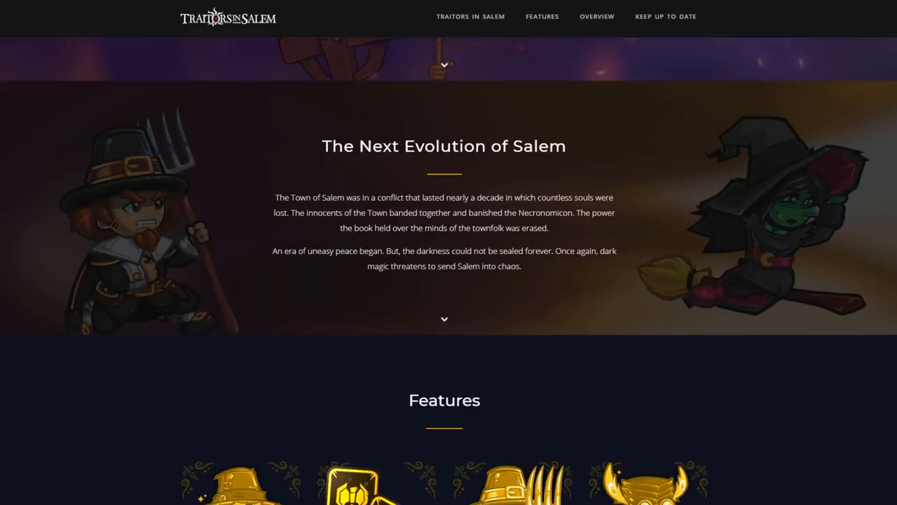
Scroll through the Features cards: Traitors Everywhere, Roles, Familiar and Roam the Town
scroll("down", 3)
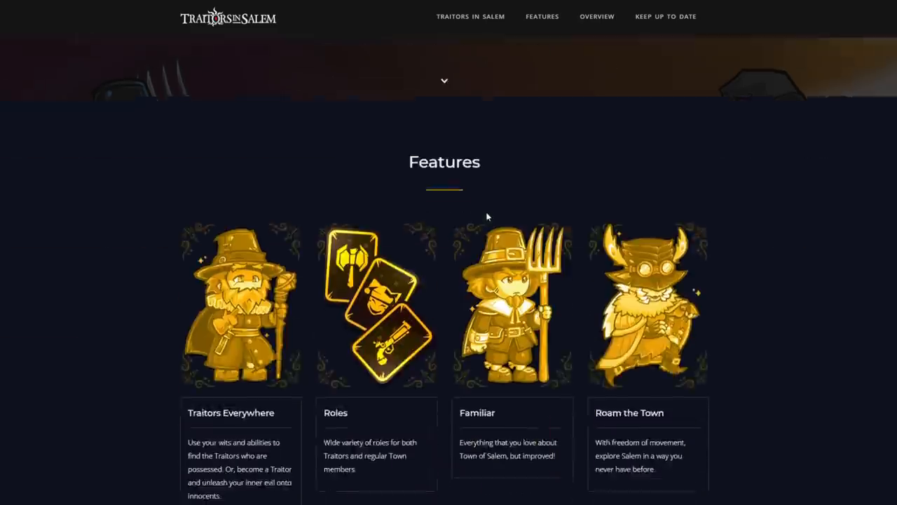
scroll("down", 3)
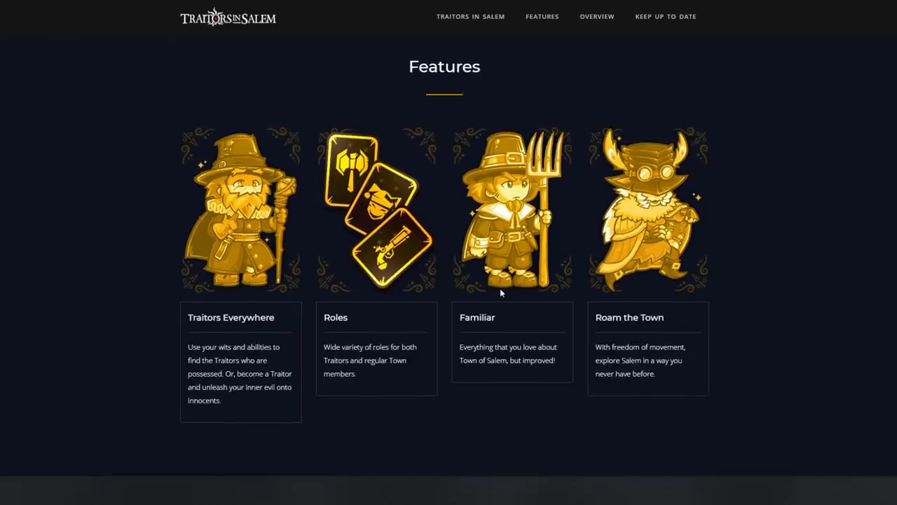
mouse_move(601, 336)
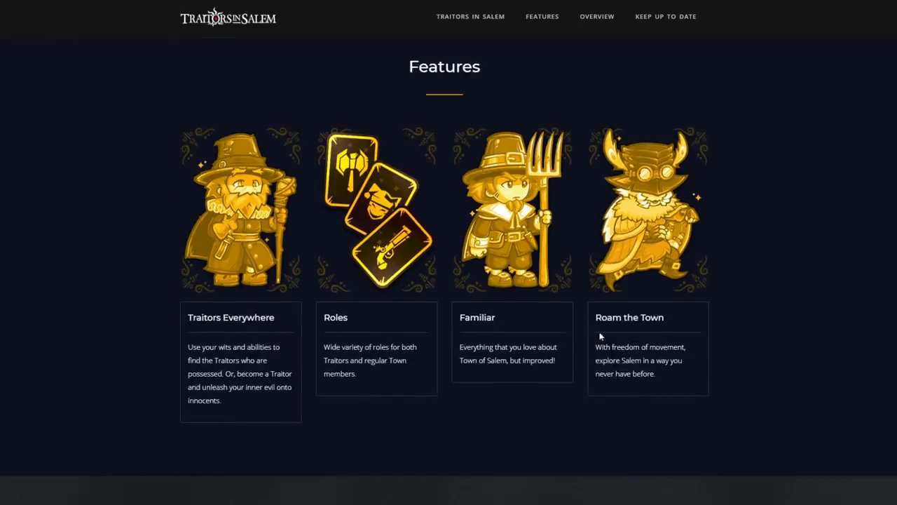
mouse_move(721, 314)
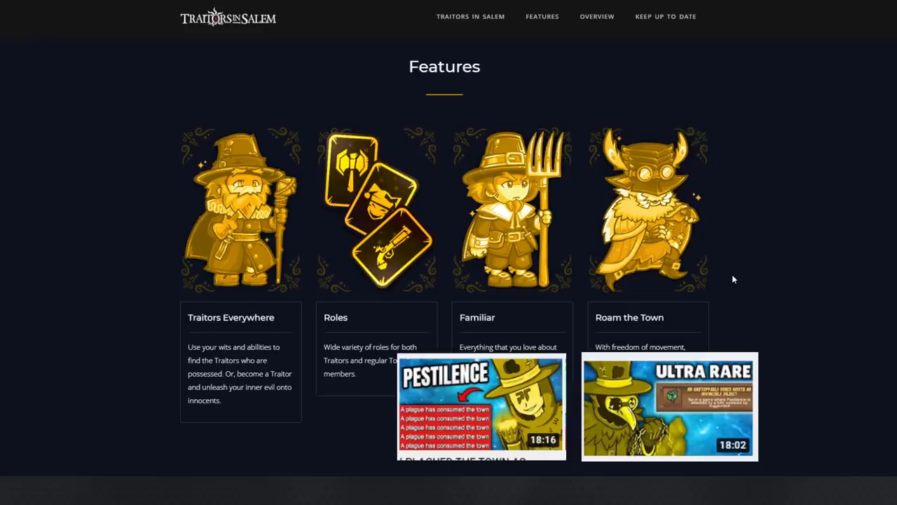
scroll("down", 3)
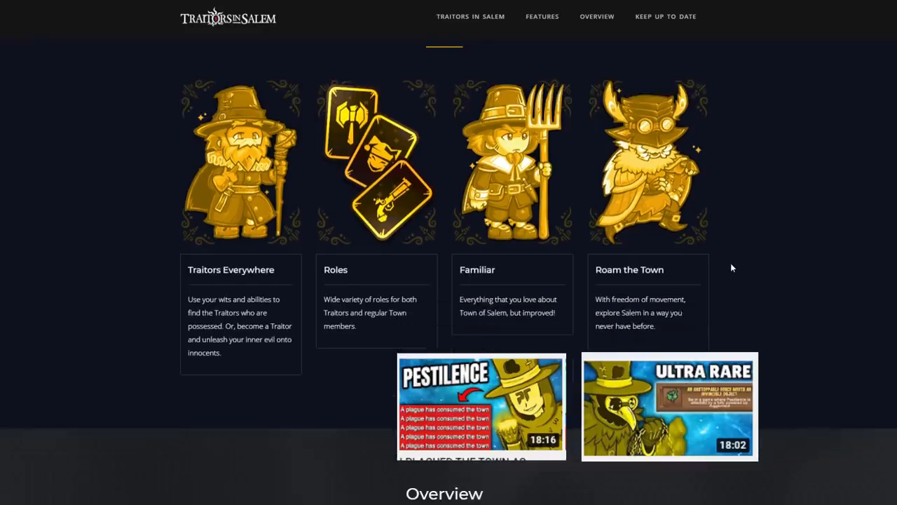
scroll("down", 3)
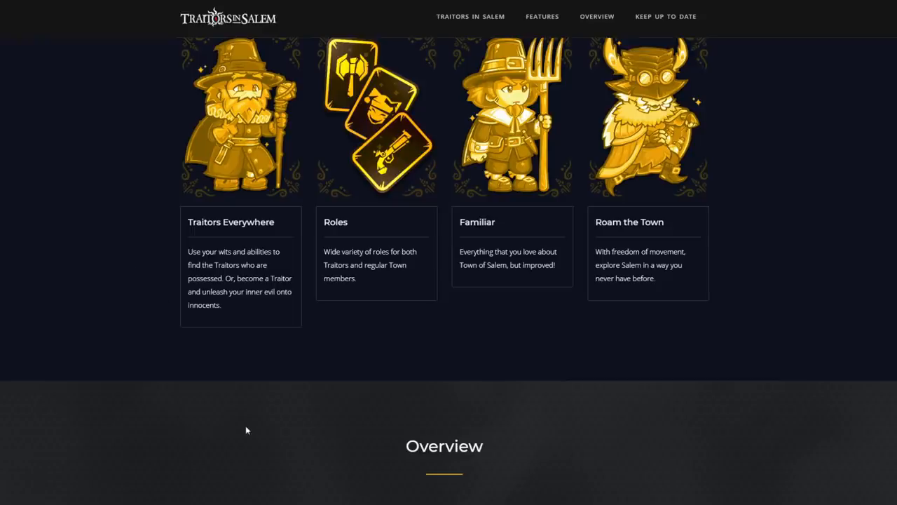
mouse_move(222, 349)
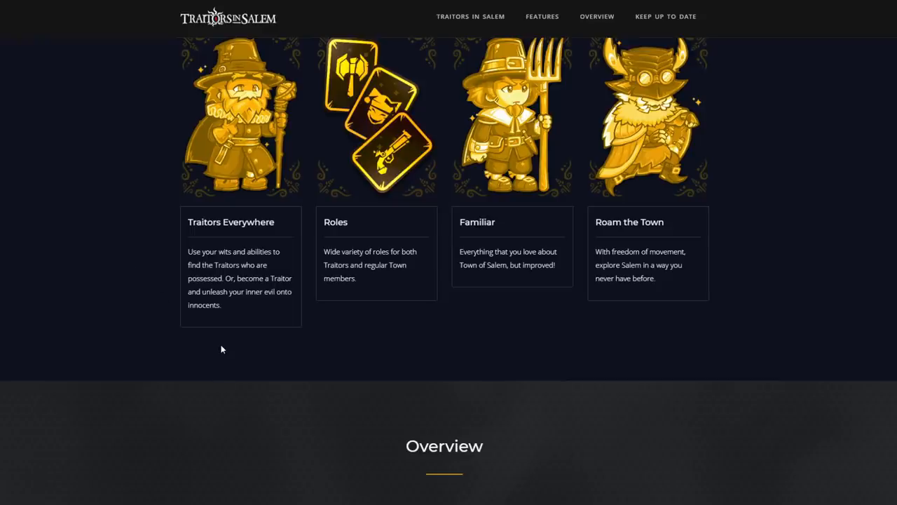
mouse_move(233, 350)
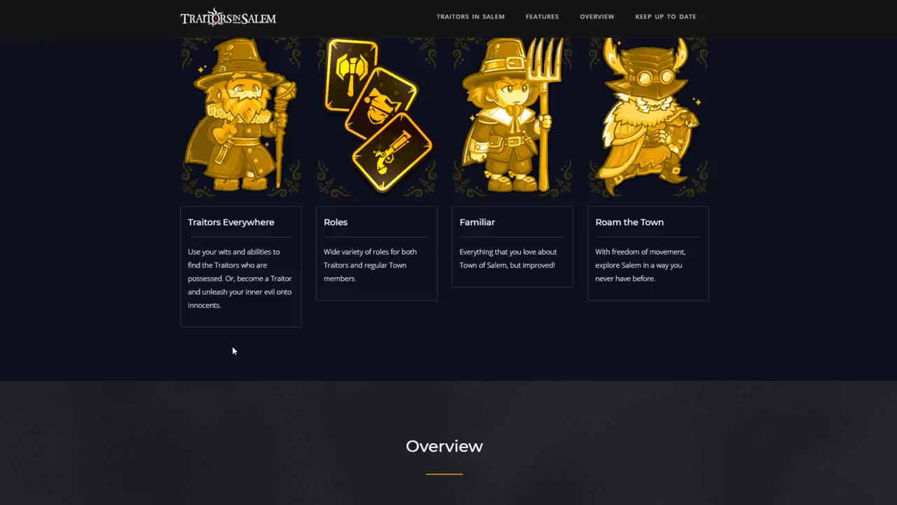
mouse_move(254, 404)
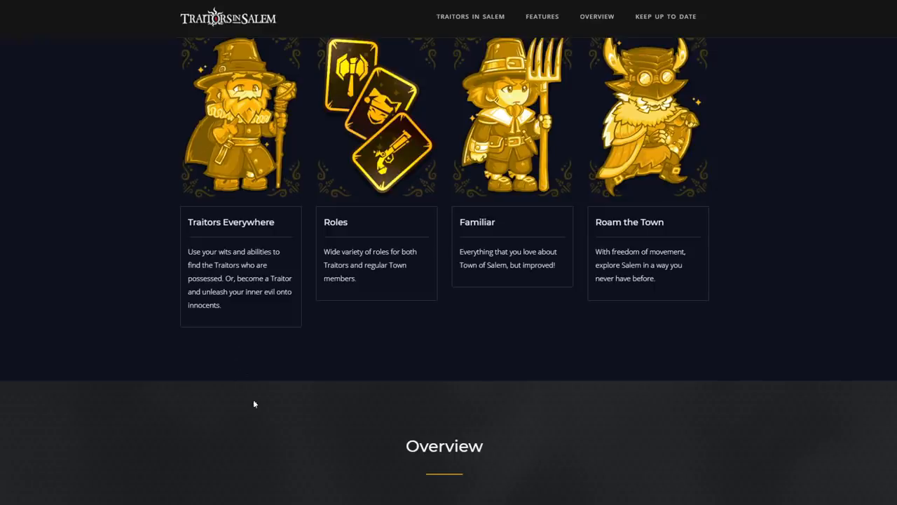
mouse_move(274, 443)
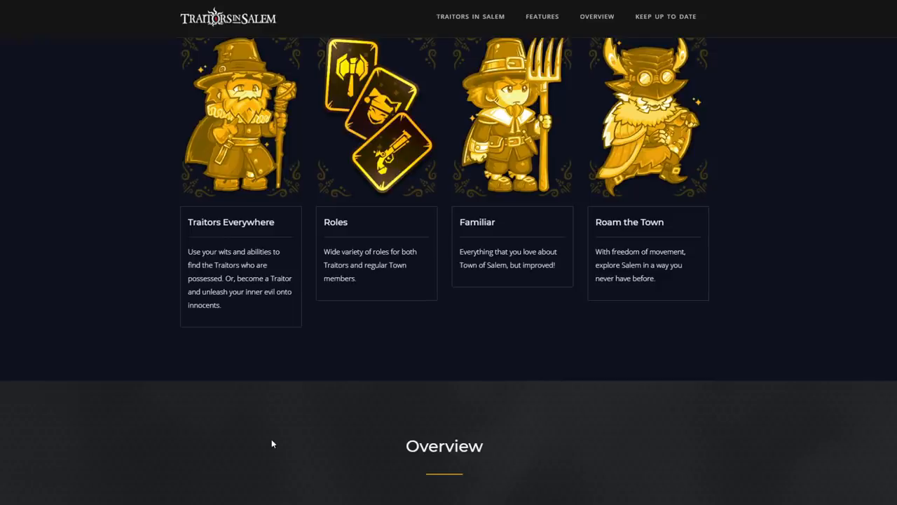
mouse_move(352, 318)
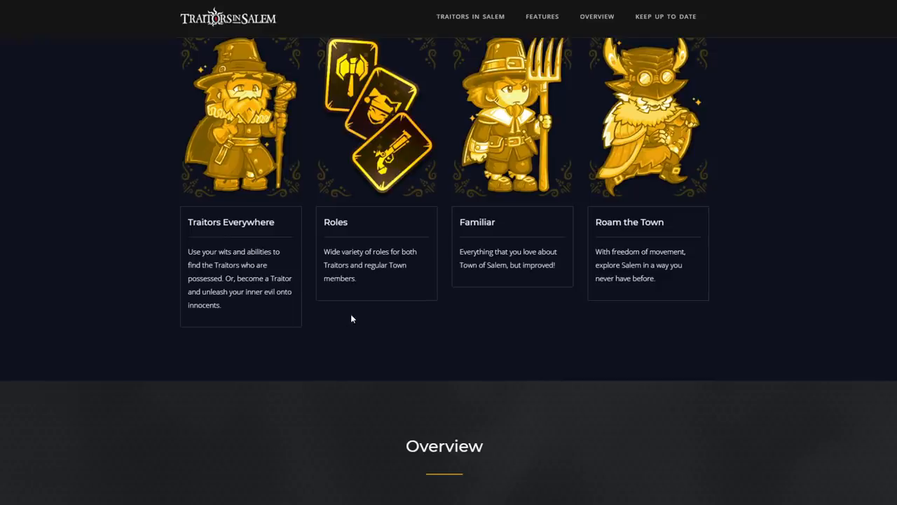
mouse_move(356, 317)
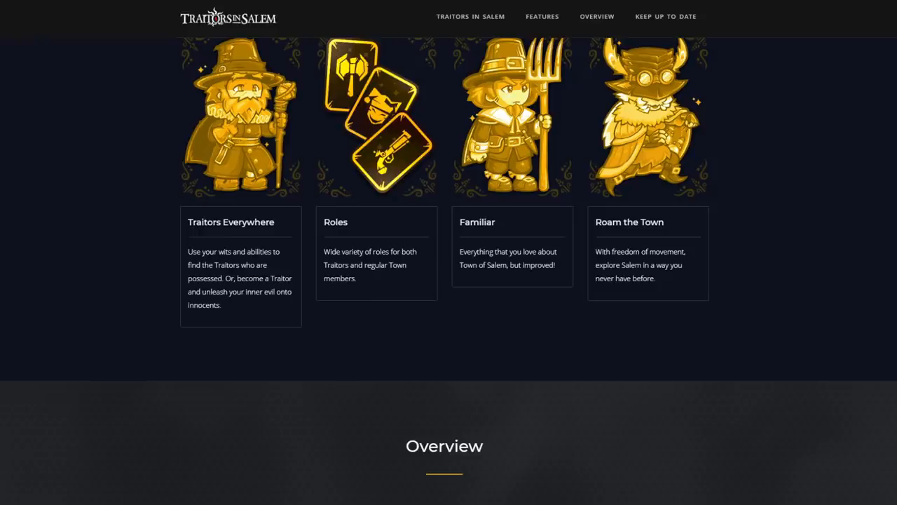
mouse_move(528, 486)
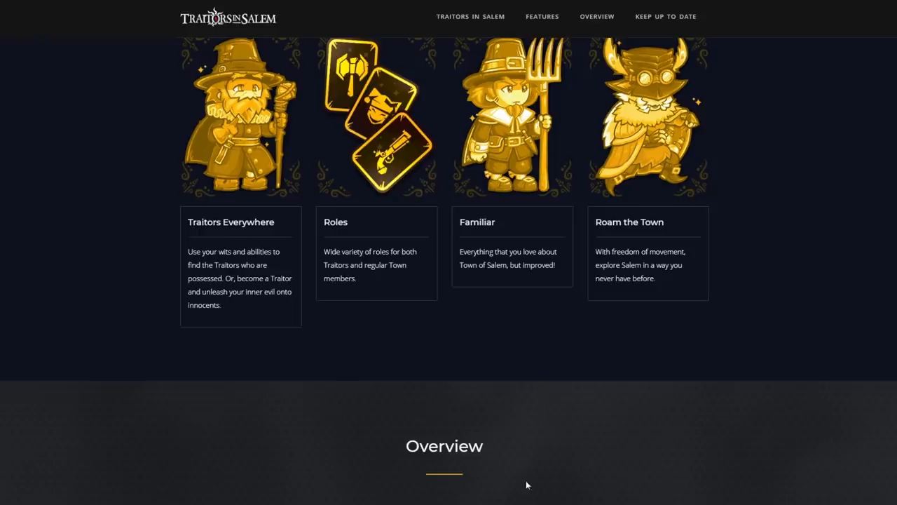
mouse_move(541, 361)
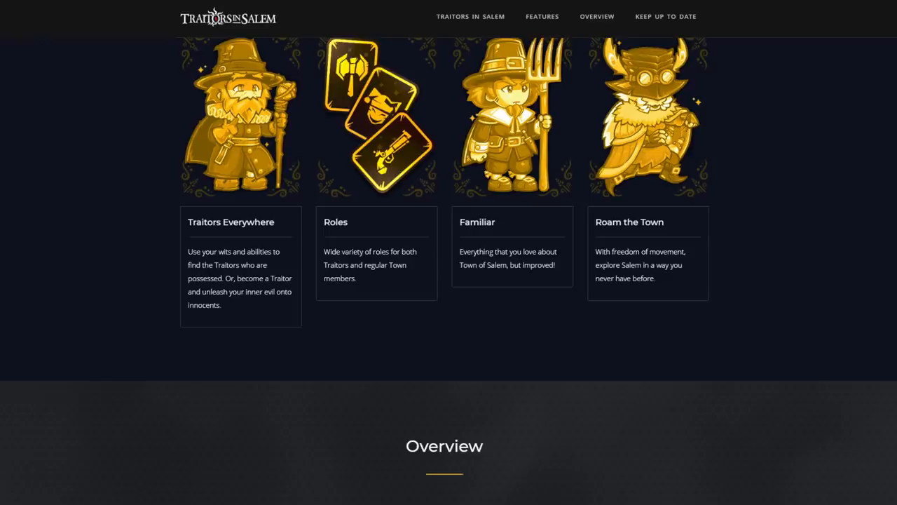
mouse_move(669, 467)
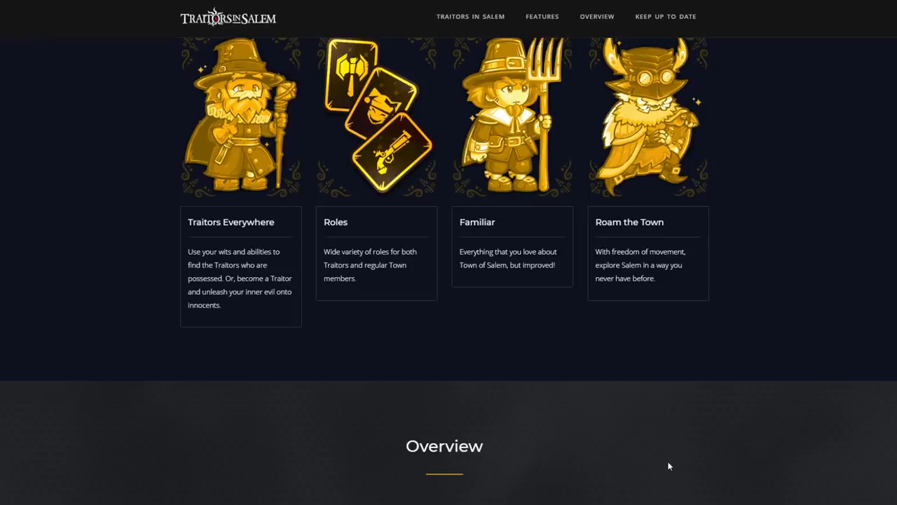
Scroll to the Overview's Stay Tuned note about alpha testing before summer 2021
scroll("down", 3)
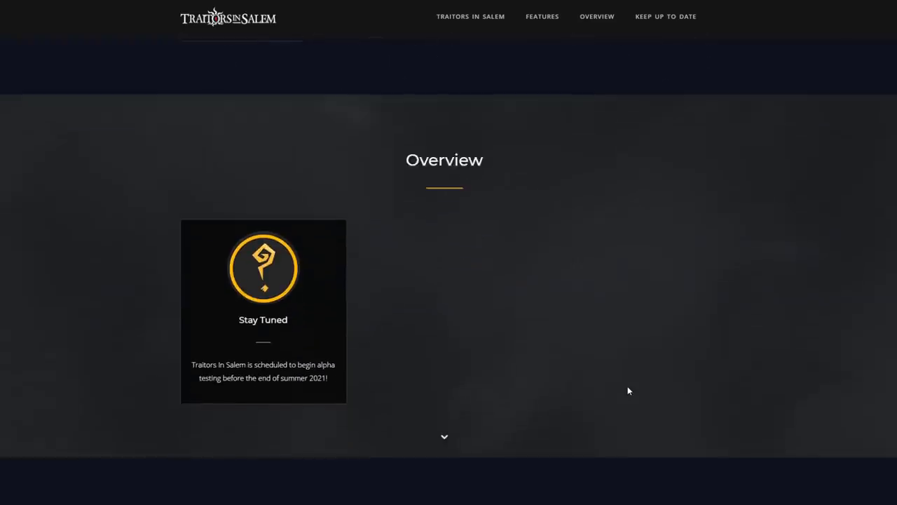
scroll("down", 3)
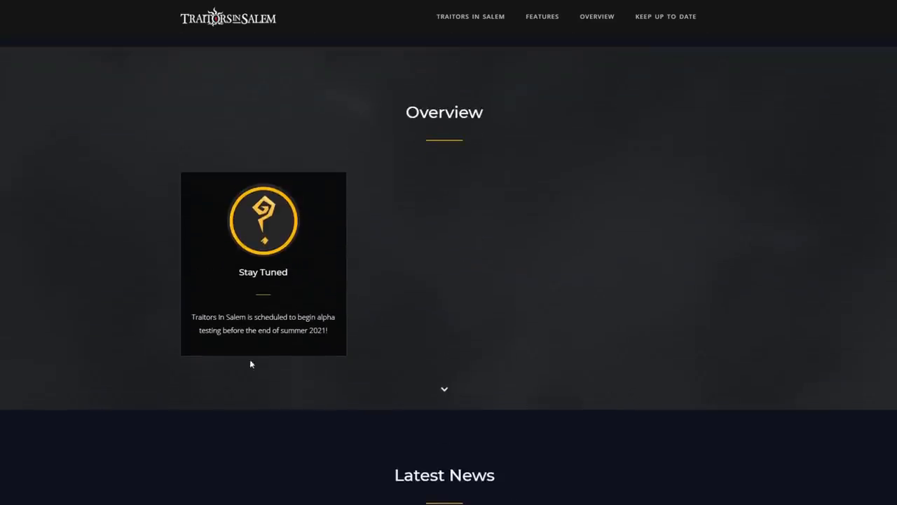
mouse_move(256, 373)
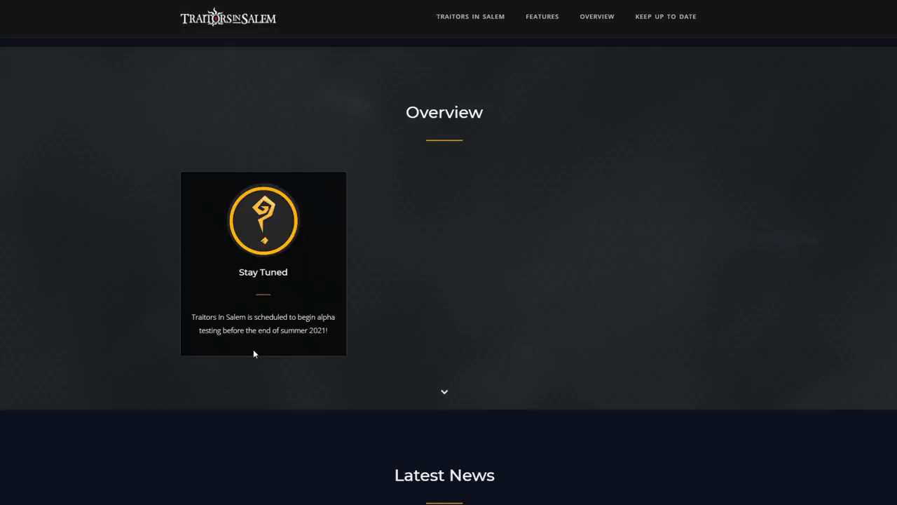
mouse_move(264, 364)
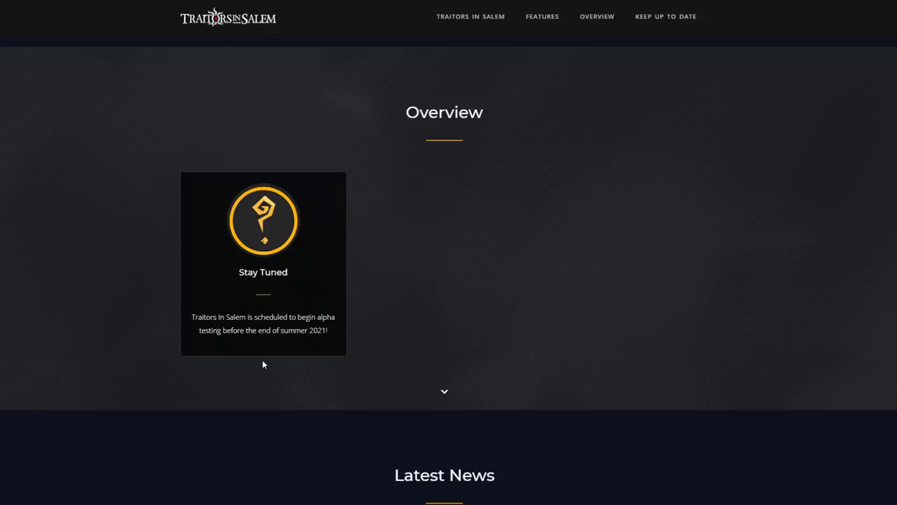
mouse_move(261, 368)
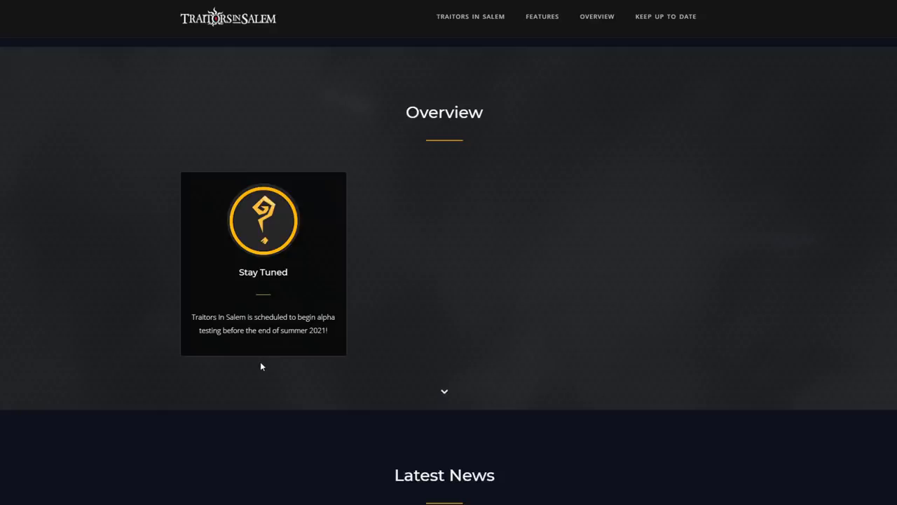
mouse_move(348, 413)
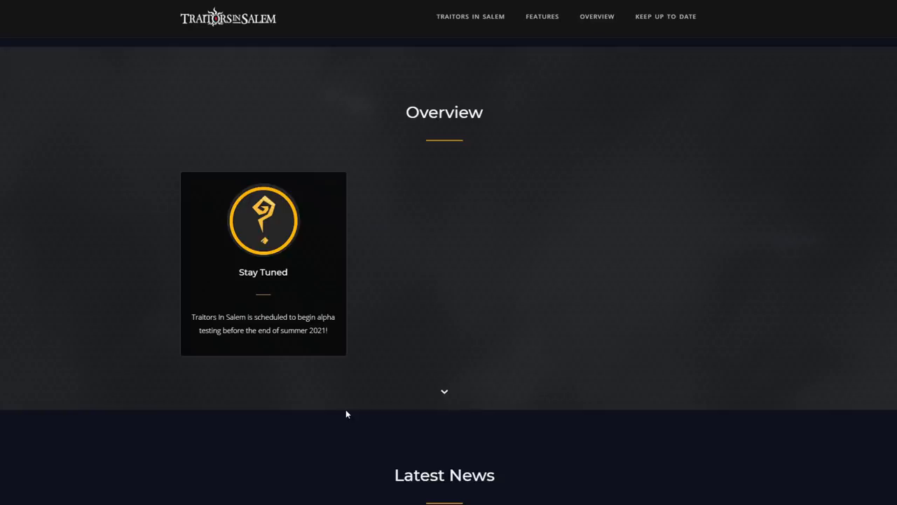
scroll("up", 3)
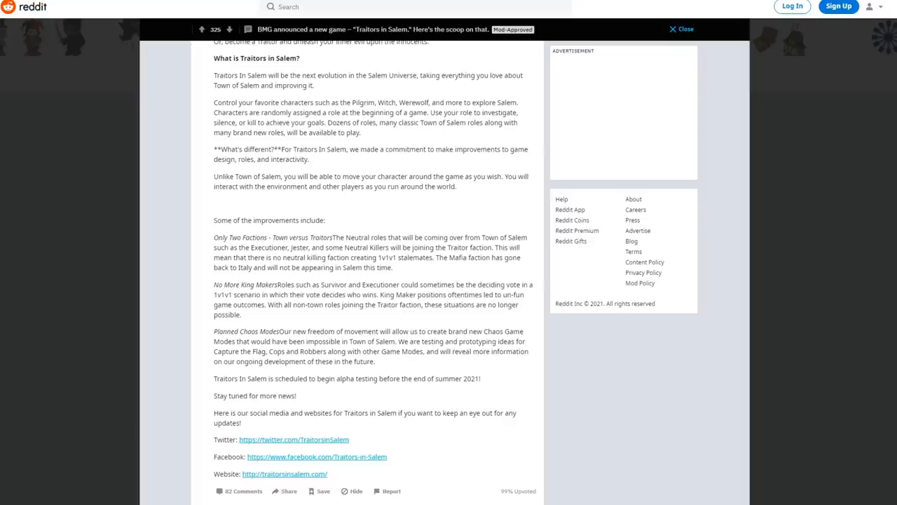
mouse_move(410, 378)
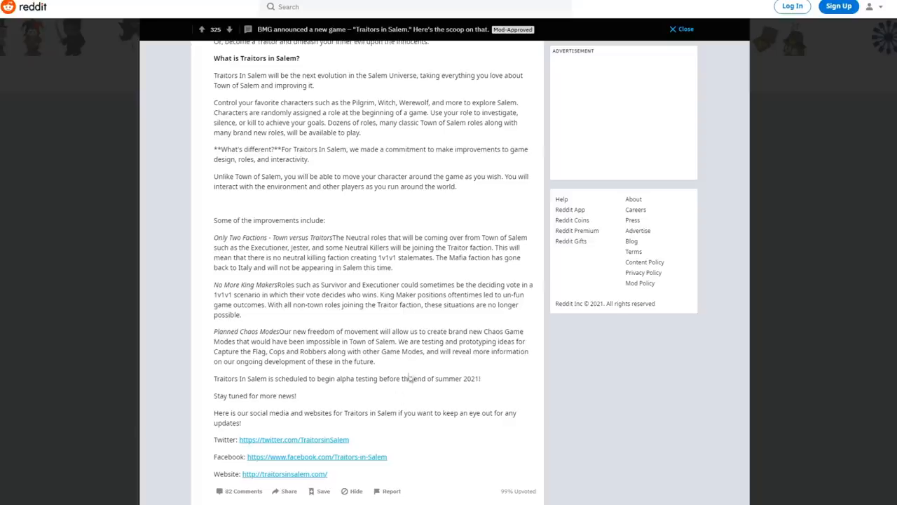
mouse_move(409, 379)
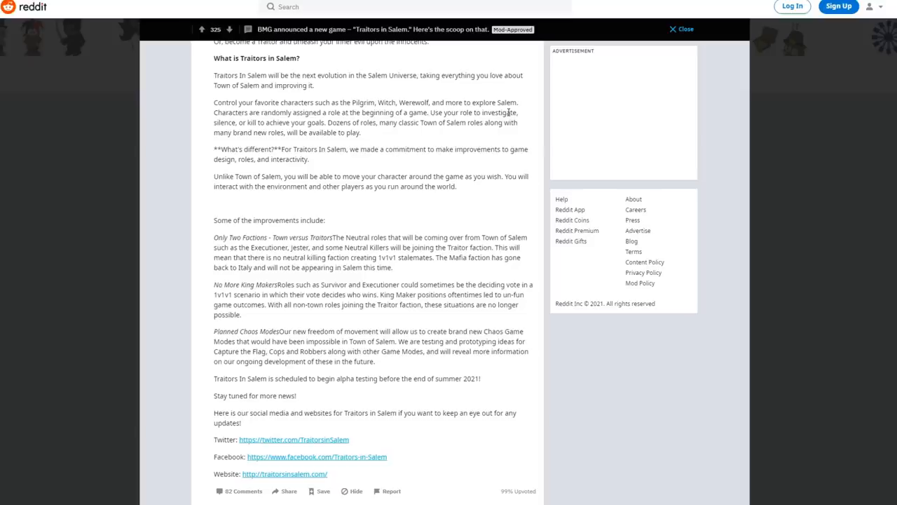
mouse_move(223, 124)
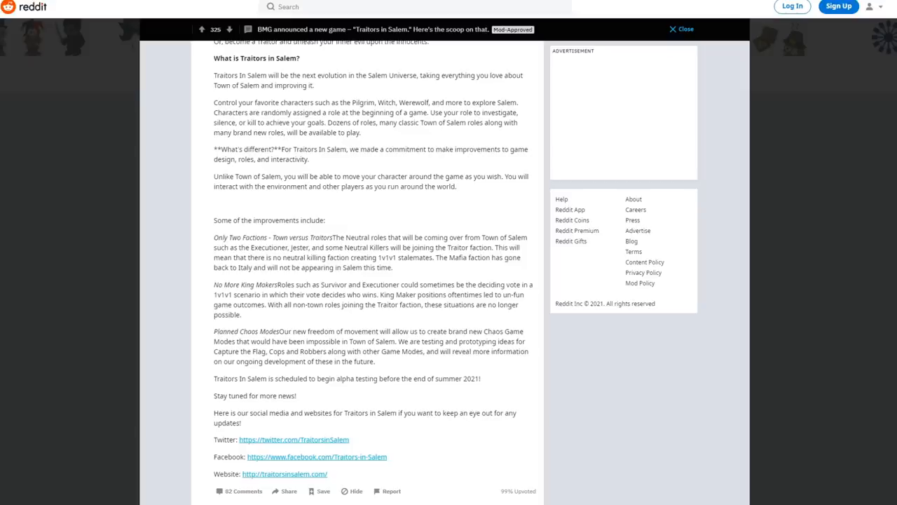
mouse_move(444, 167)
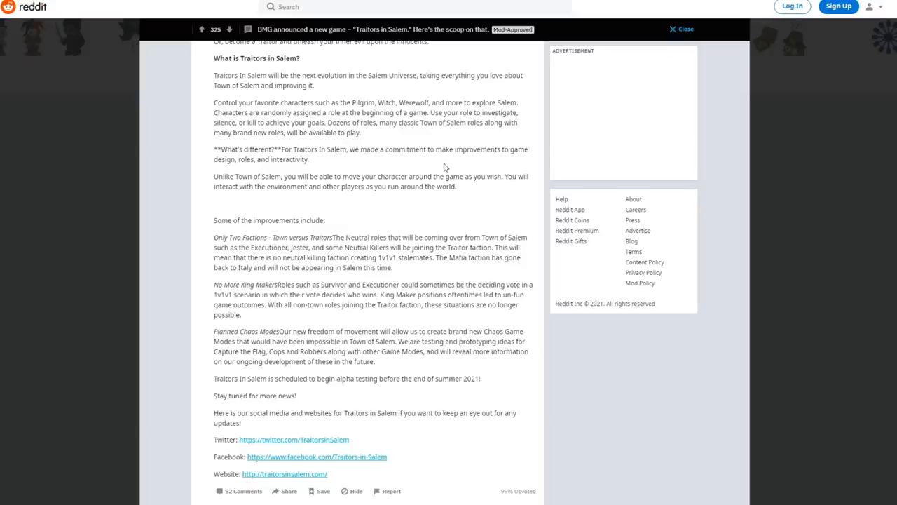
Scroll the Reddit announcement post past its improvements list and official links to the comment sign-in prompt
scroll("down", 3)
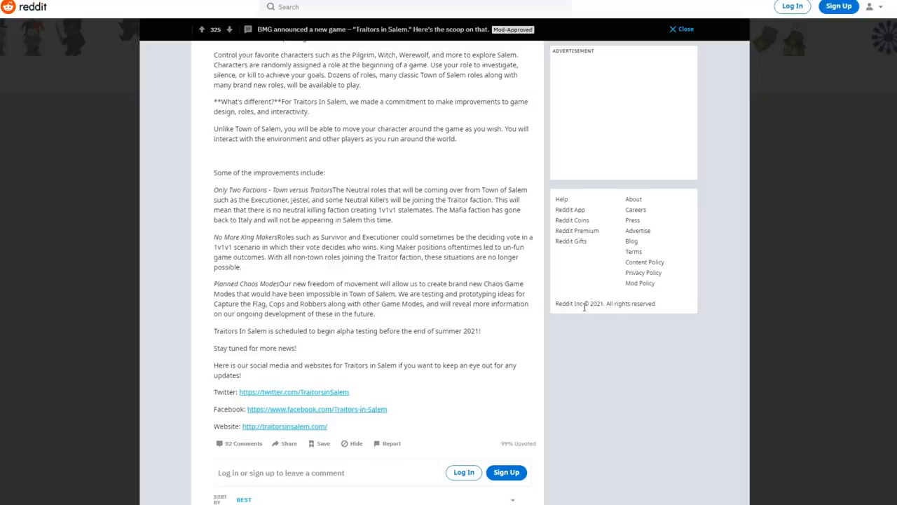
mouse_move(615, 365)
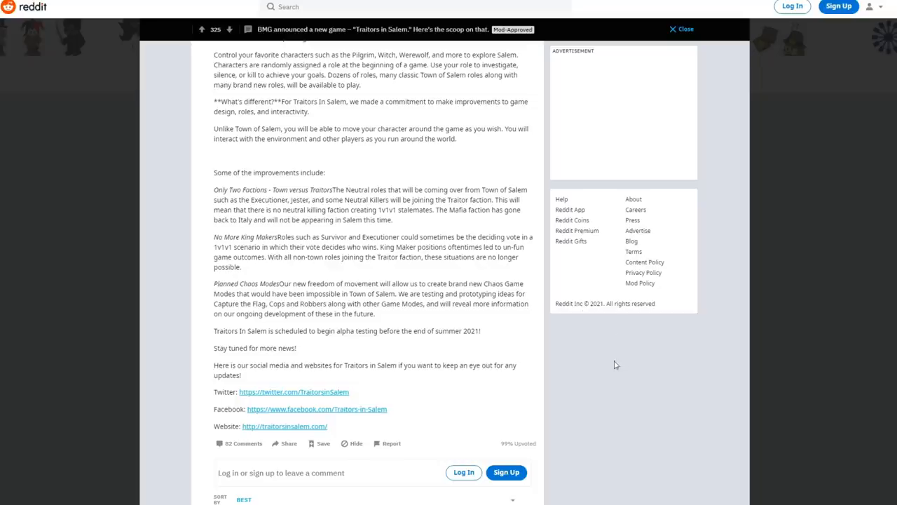
mouse_move(592, 420)
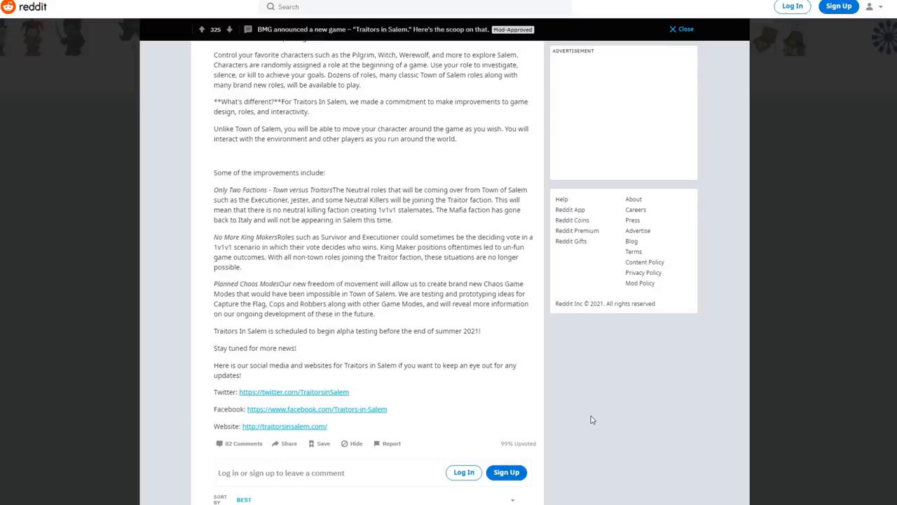
mouse_move(593, 462)
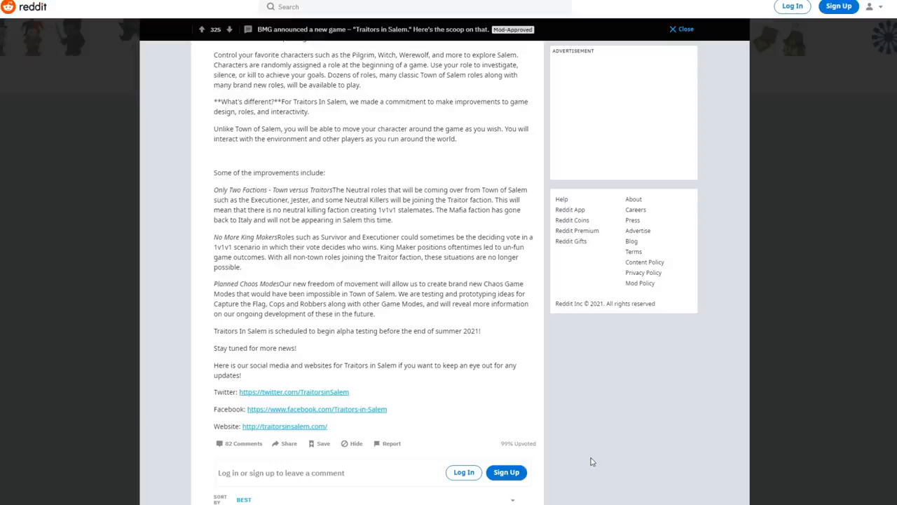
Scroll to the bottom of the post so the first comment appears beneath the sign-in prompt
scroll("down", 3)
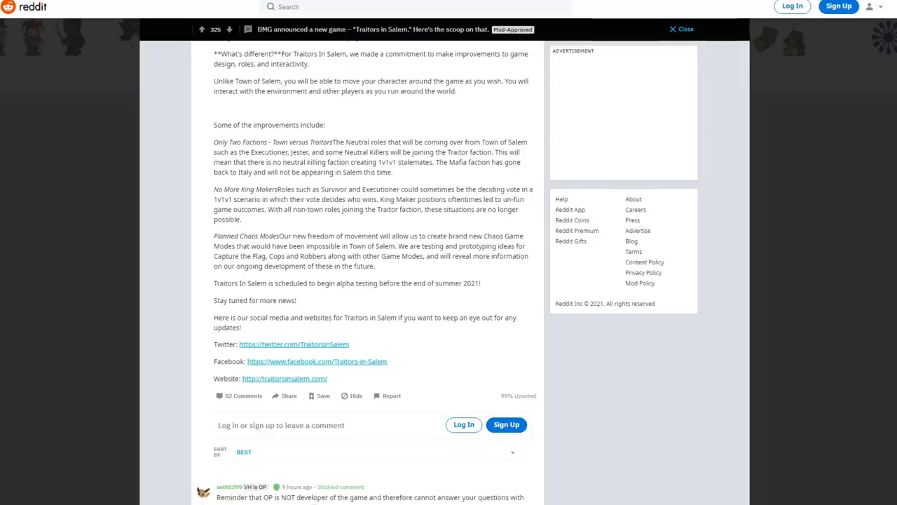
mouse_move(580, 293)
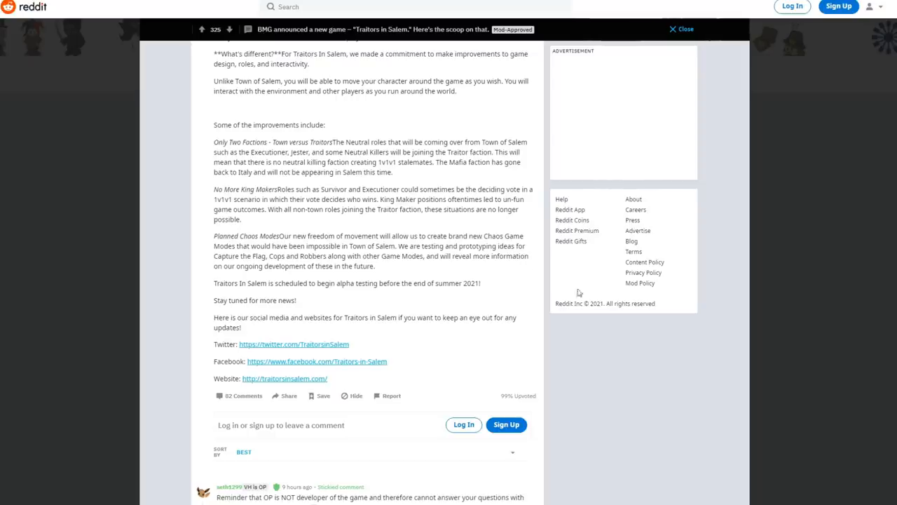
mouse_move(613, 316)
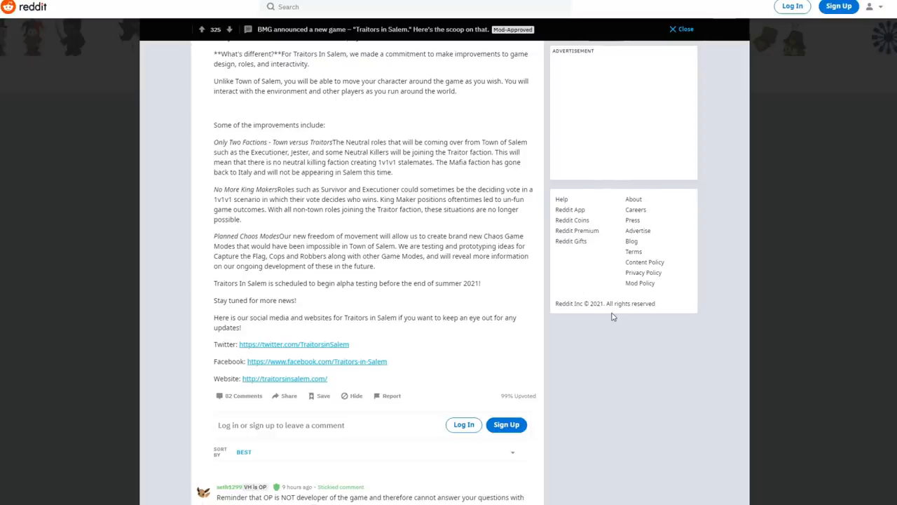
mouse_move(586, 372)
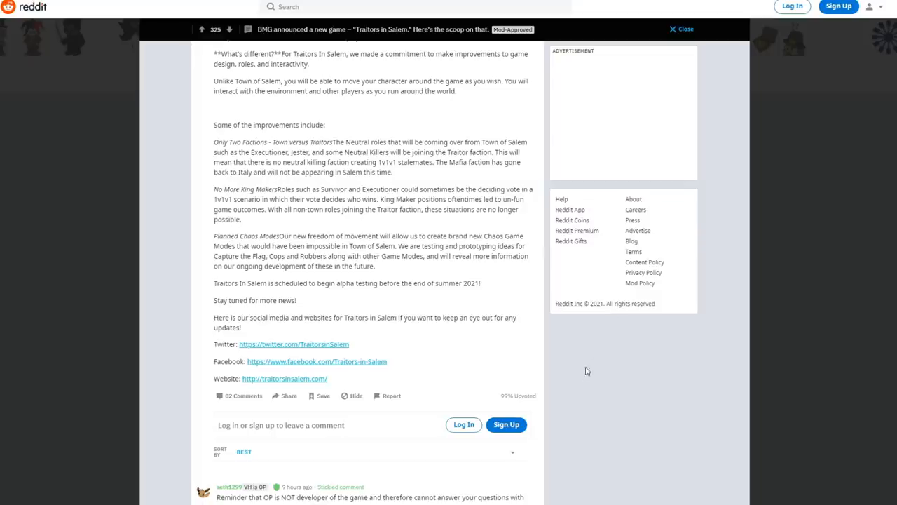
mouse_move(586, 394)
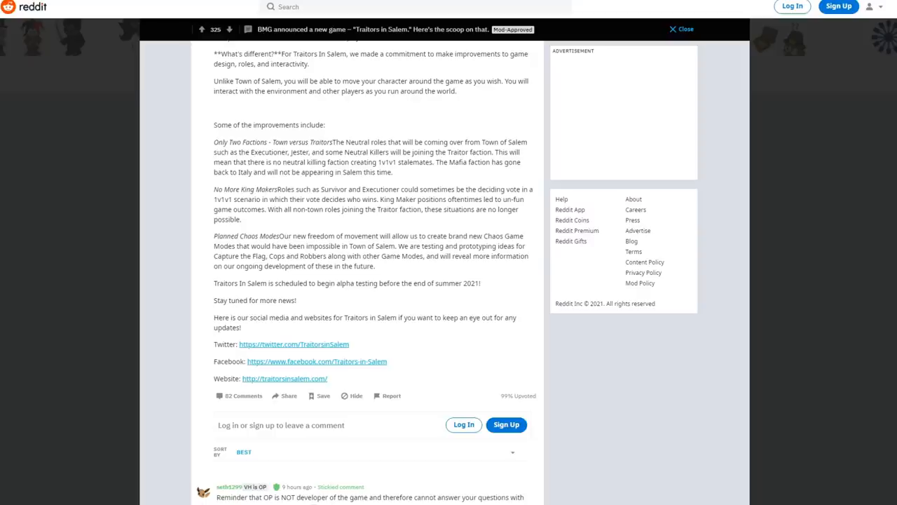
mouse_move(306, 260)
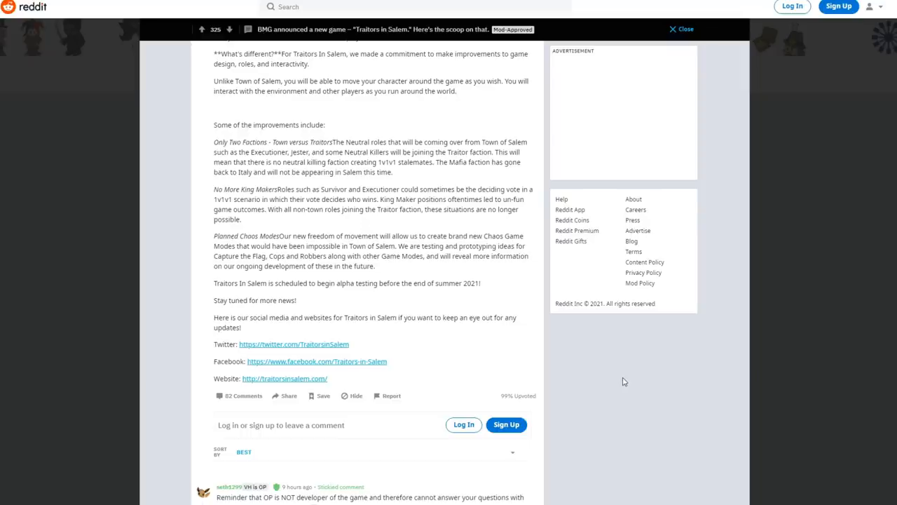
mouse_move(311, 336)
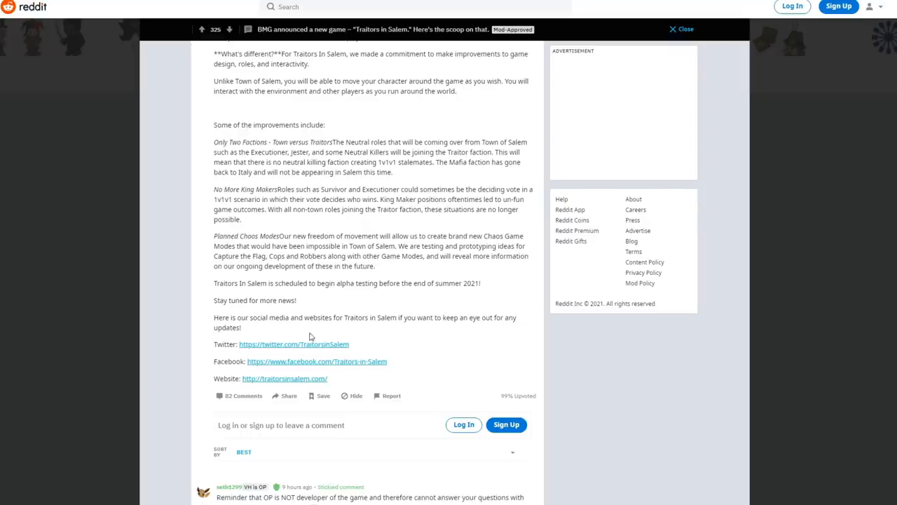
mouse_move(500, 308)
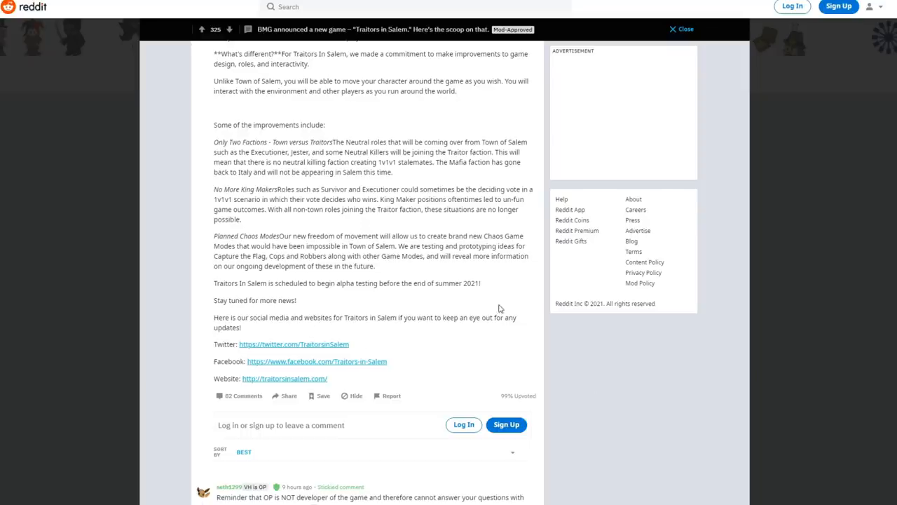
mouse_move(572, 396)
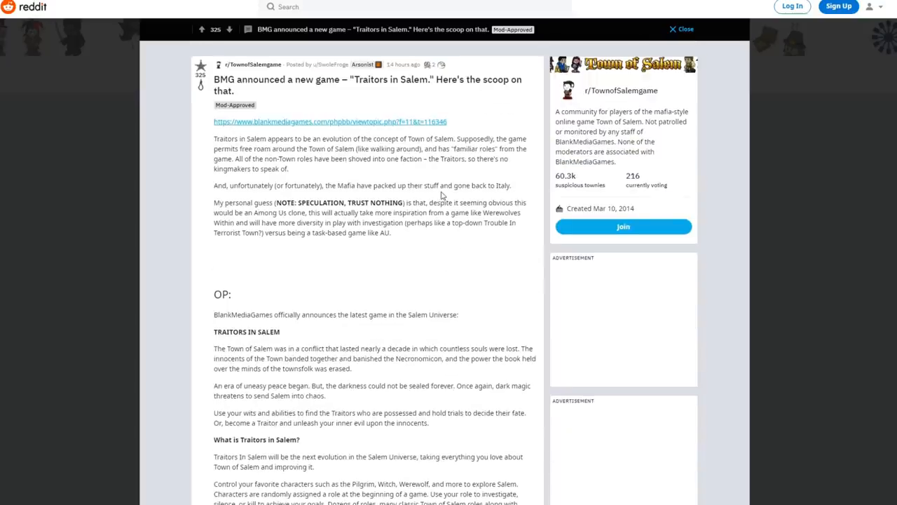
mouse_move(500, 249)
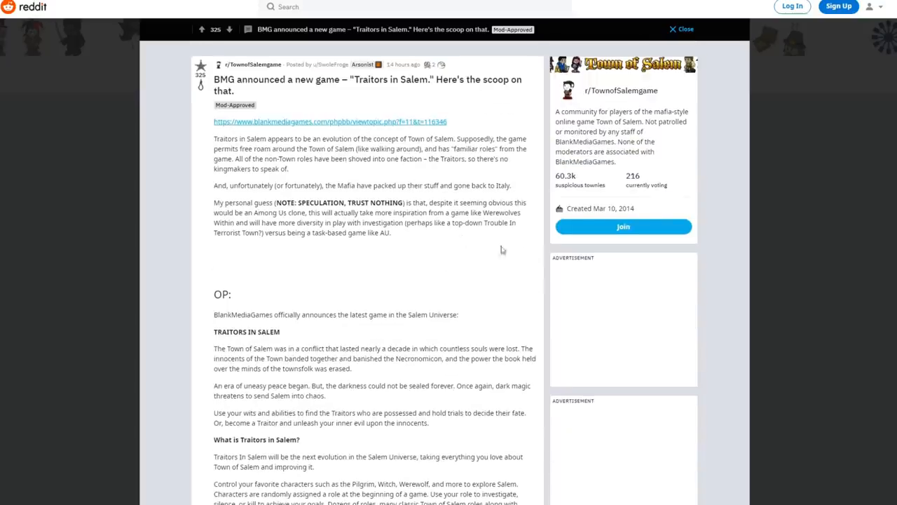
mouse_move(511, 258)
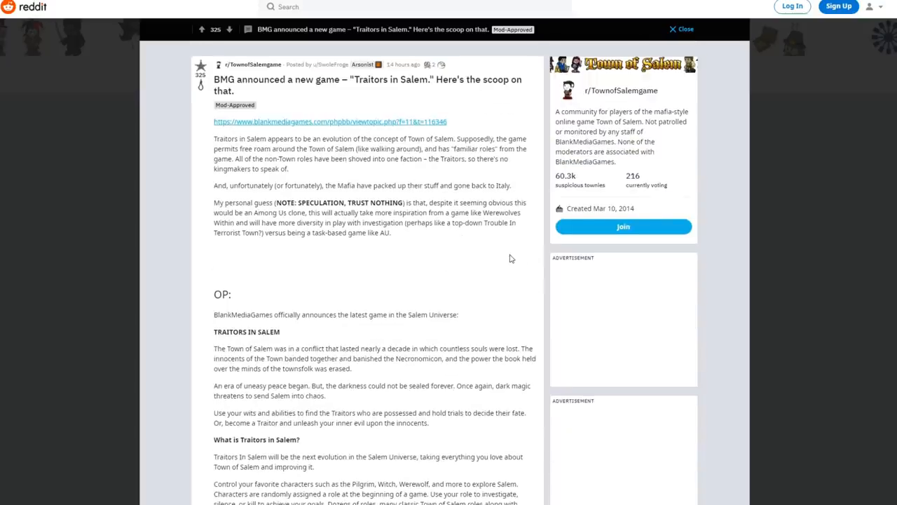
mouse_move(702, 269)
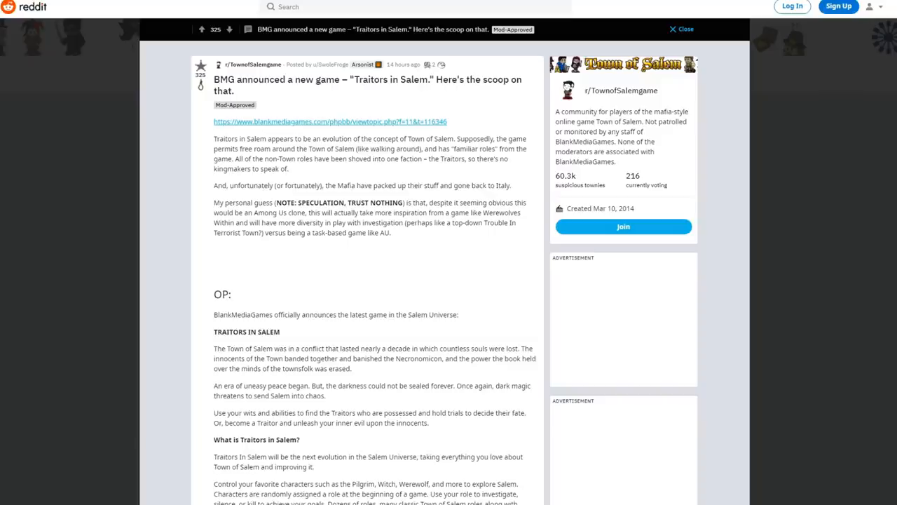
mouse_move(482, 233)
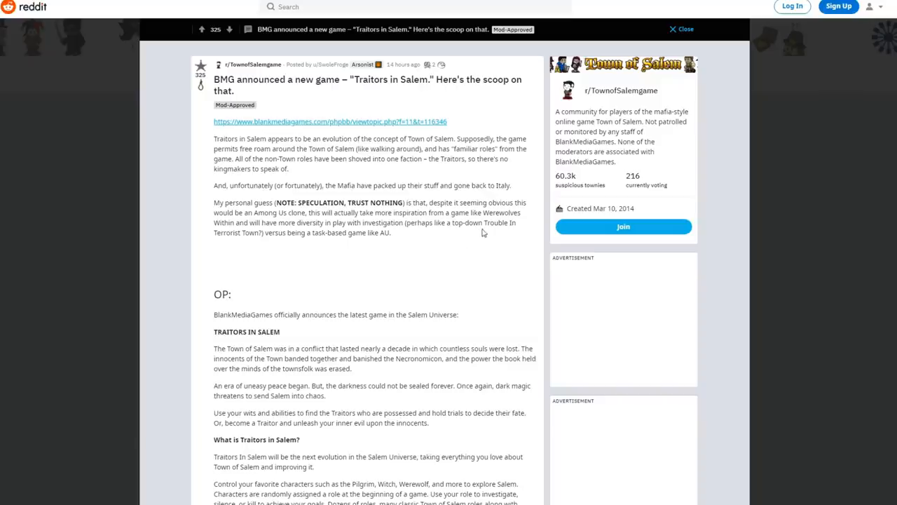
mouse_move(294, 255)
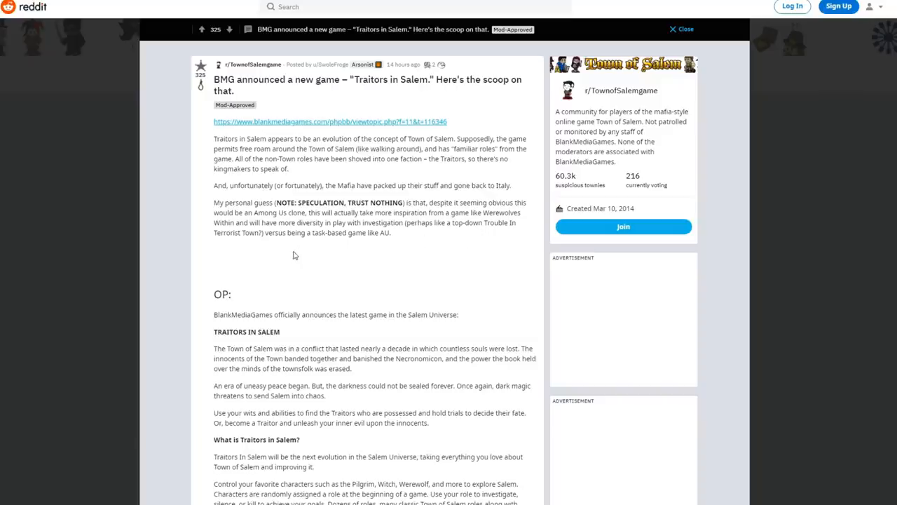
scroll("down", 3)
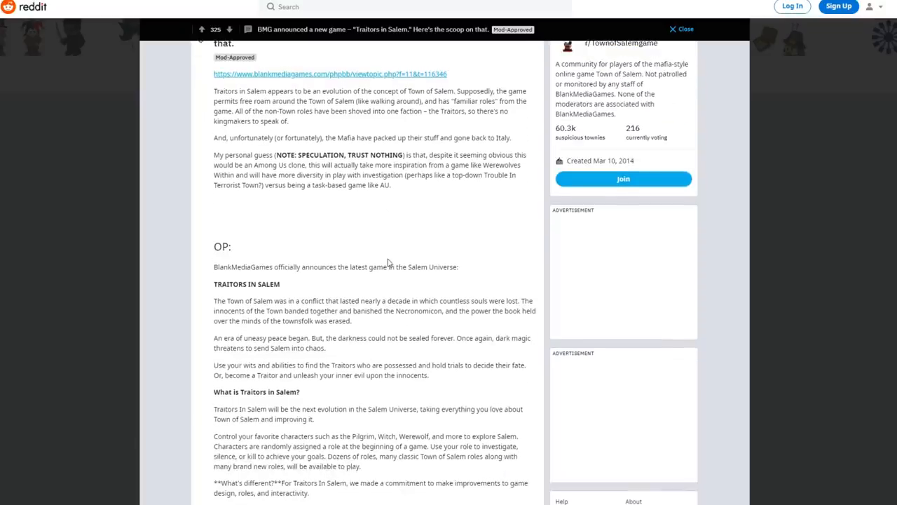
scroll("down", 3)
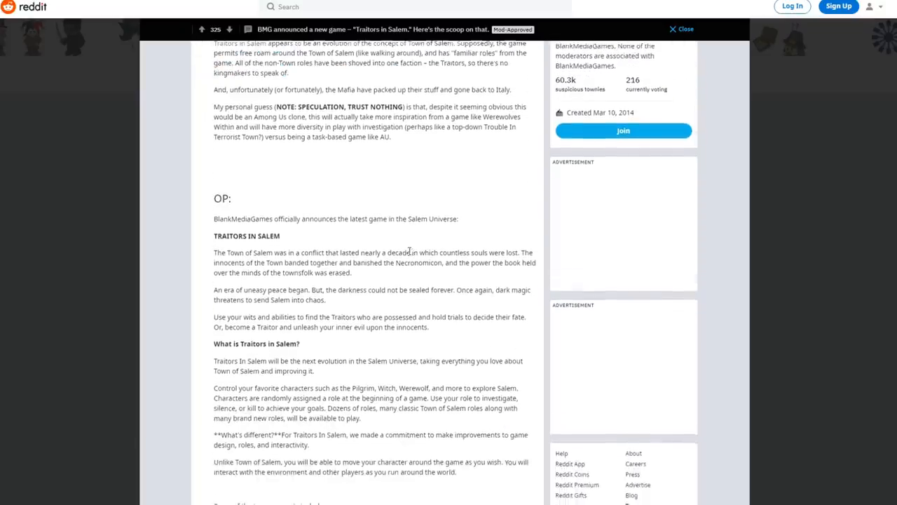
scroll("up", 3)
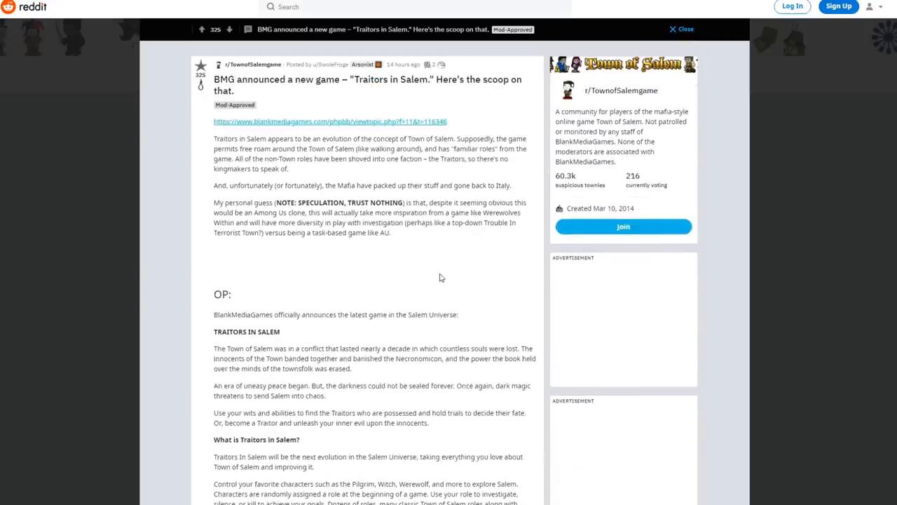
mouse_move(433, 280)
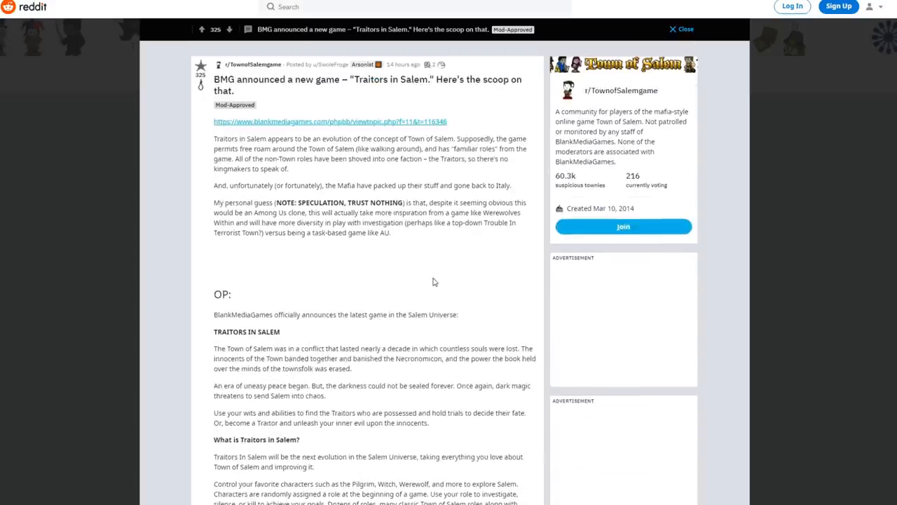
mouse_move(441, 289)
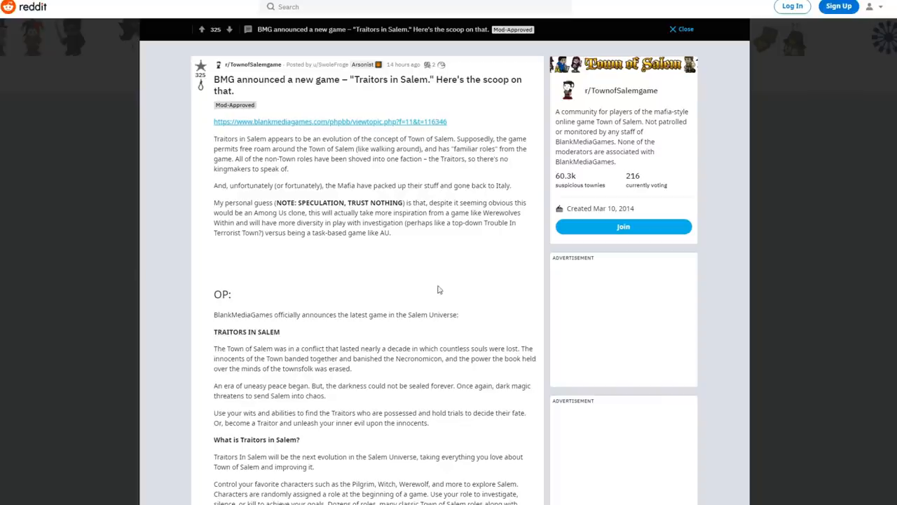
mouse_move(435, 293)
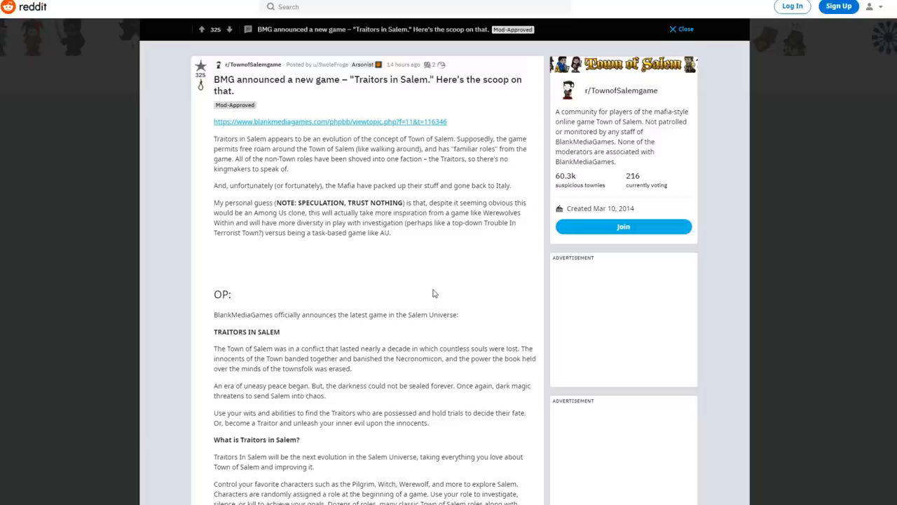
mouse_move(396, 253)
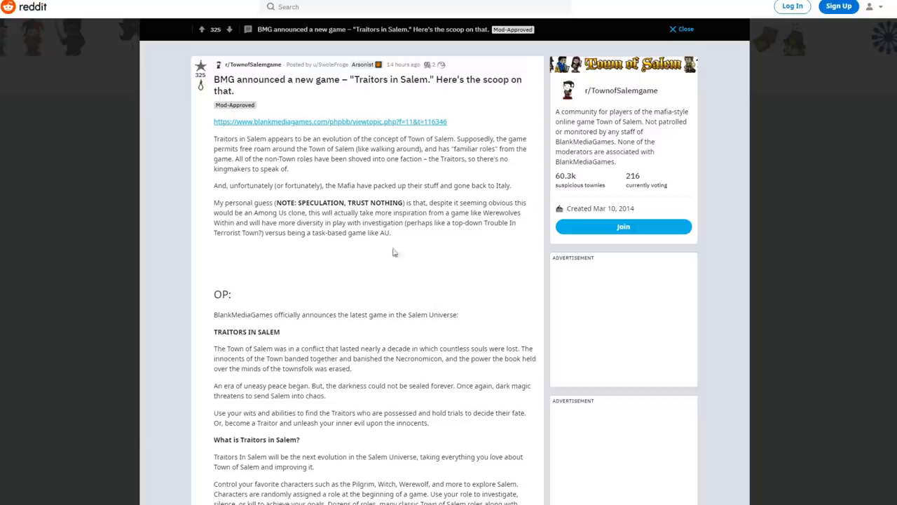
mouse_move(420, 252)
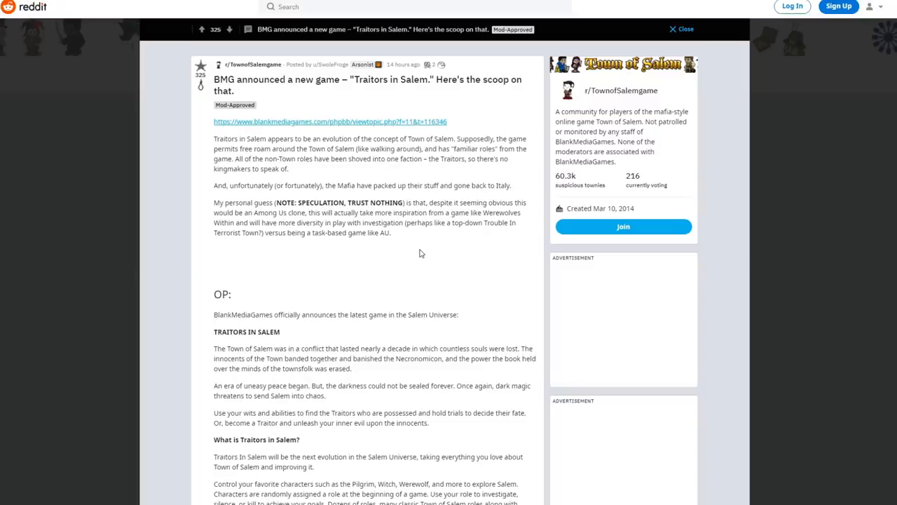
scroll("down", 3)
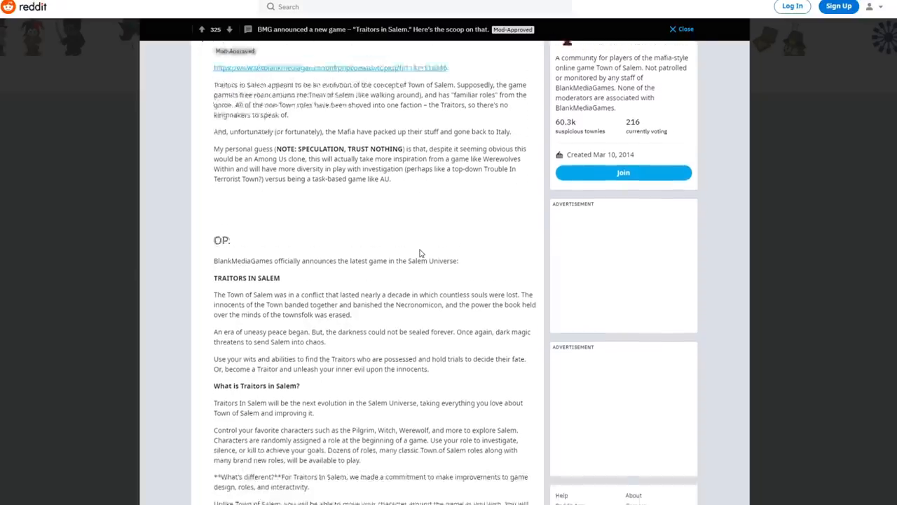
scroll("down", 3)
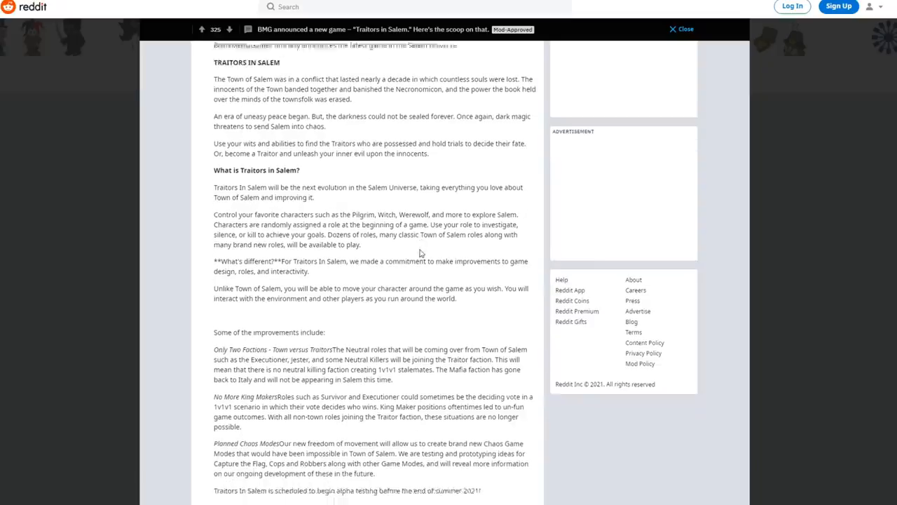
scroll("down", 3)
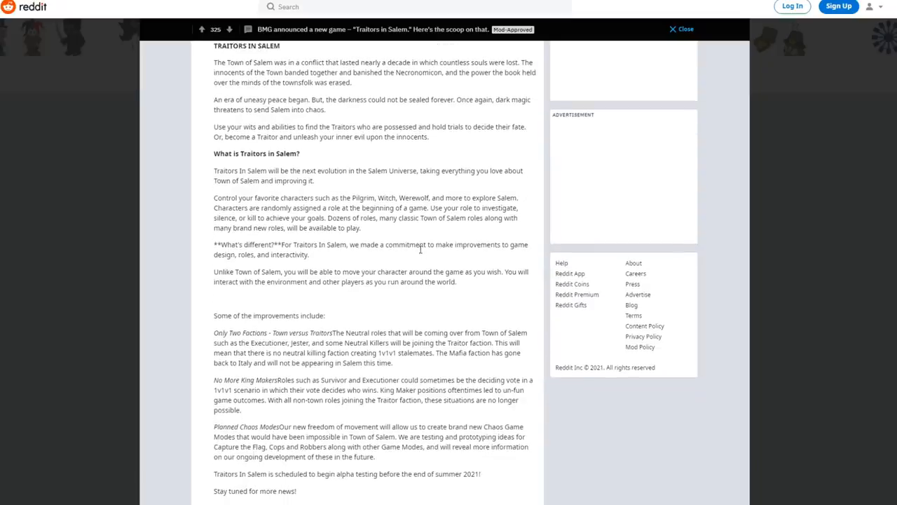
scroll("down", 3)
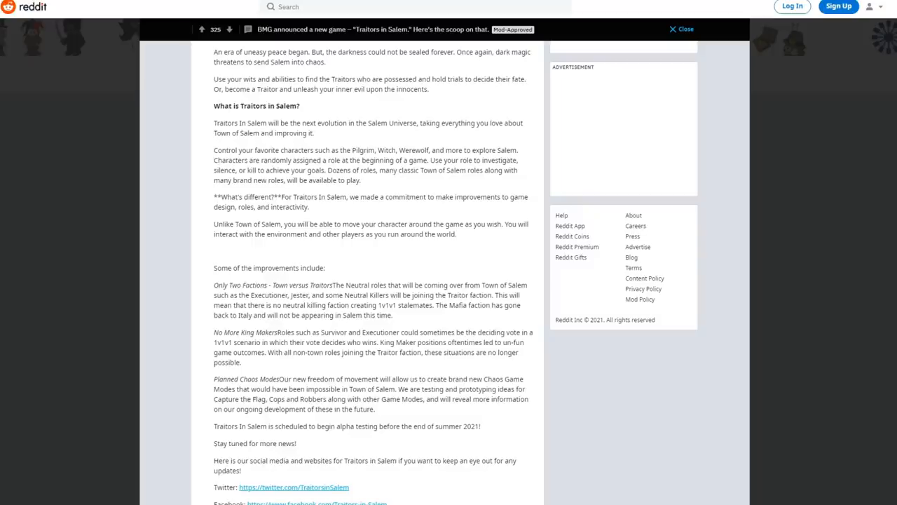
mouse_move(336, 219)
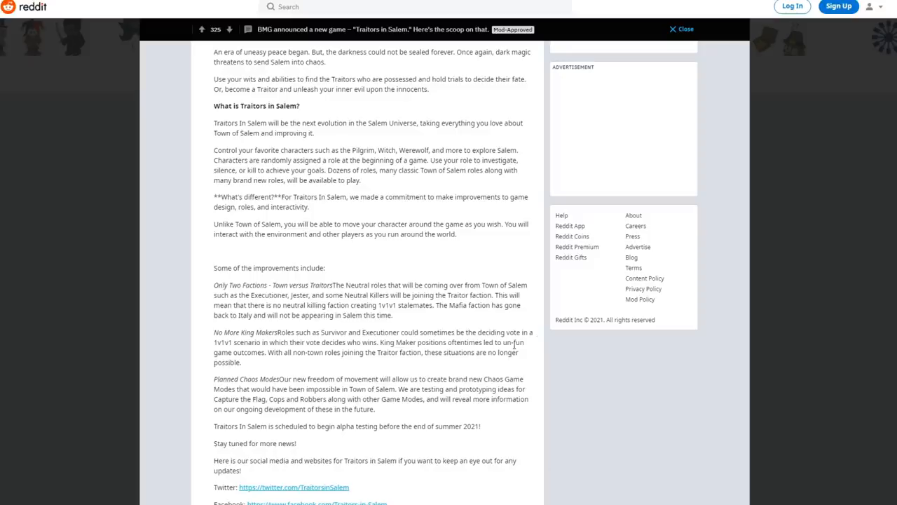
Scroll the post down to its closing Twitter, Facebook and website links and first comment
scroll("down", 3)
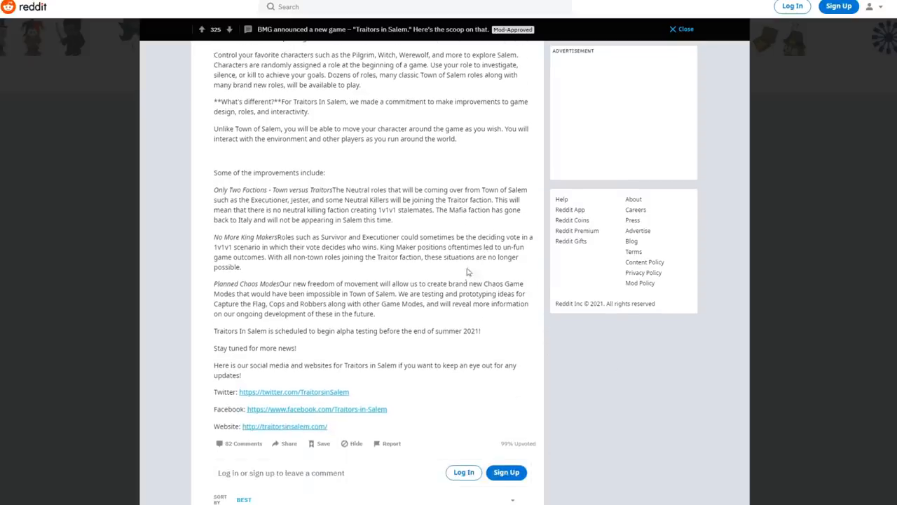
mouse_move(446, 215)
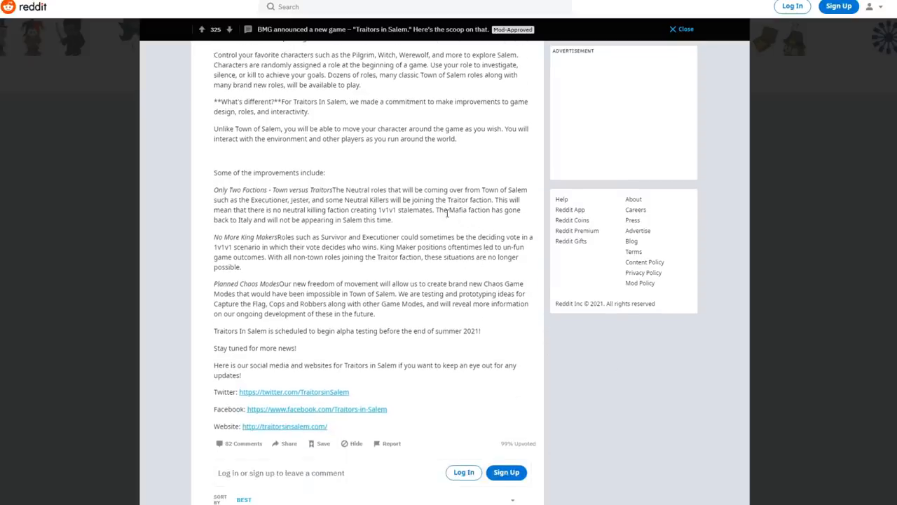
scroll("down", 3)
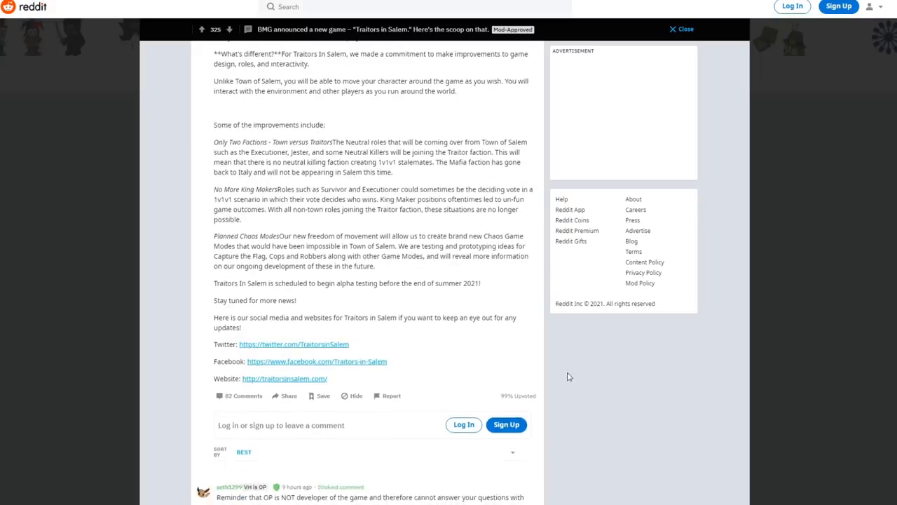
mouse_move(595, 492)
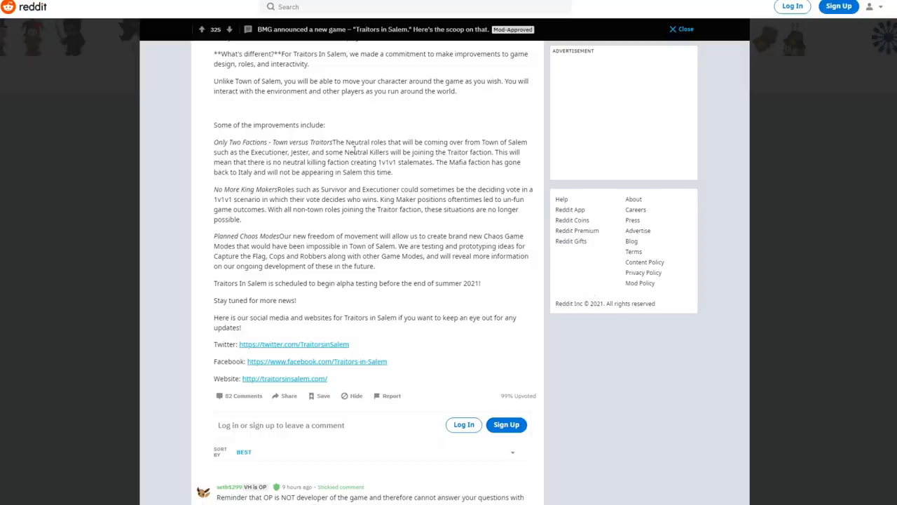
mouse_move(440, 153)
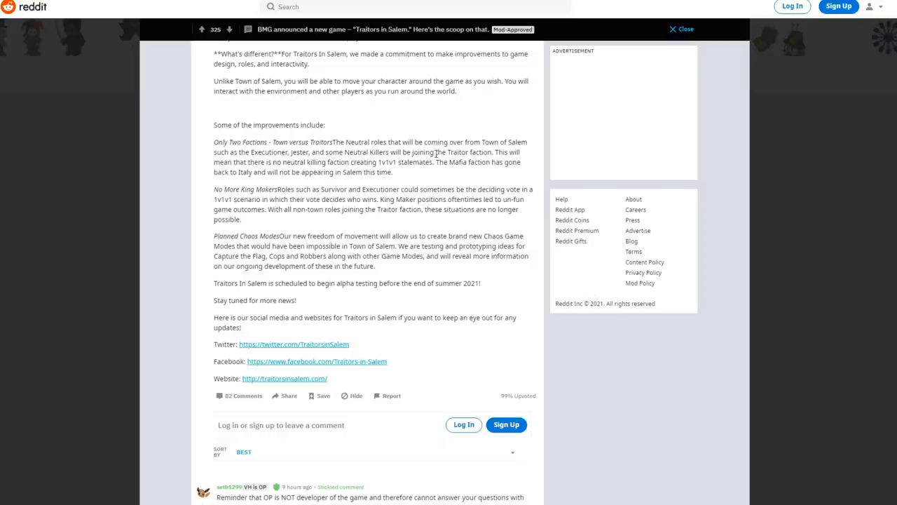
mouse_move(555, 280)
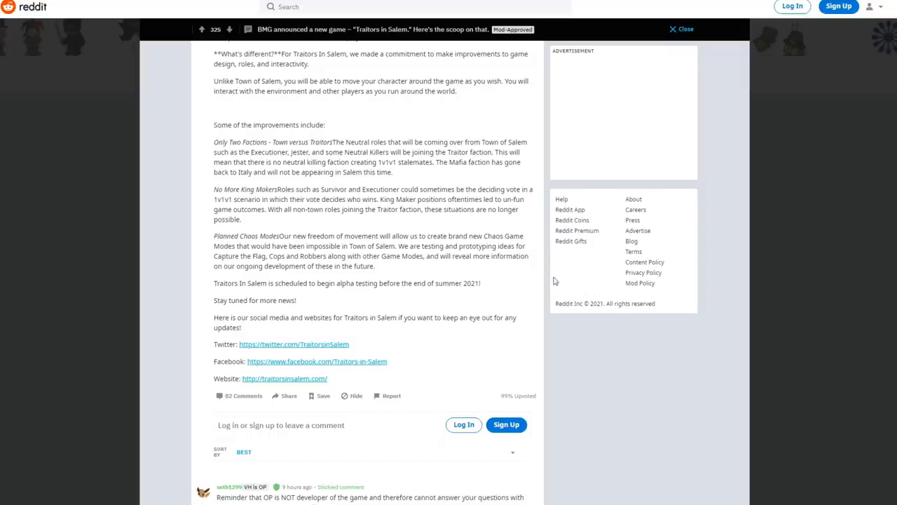
mouse_move(580, 373)
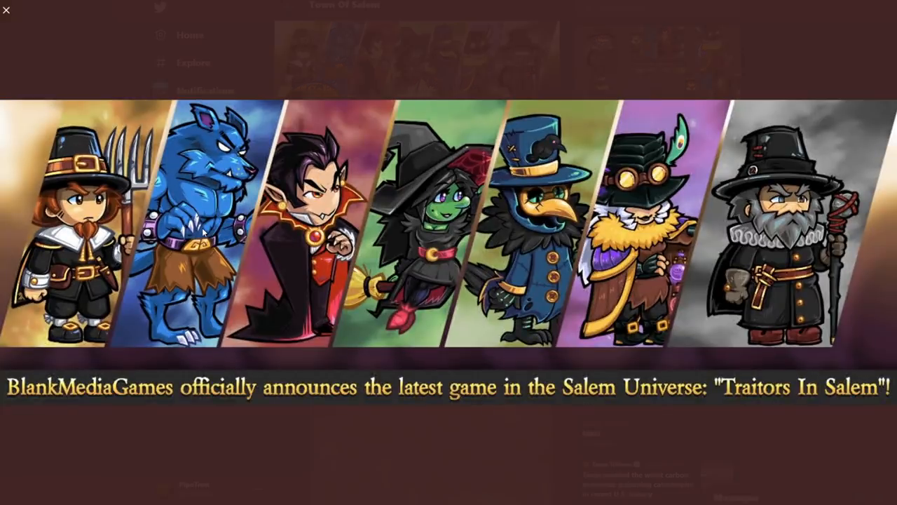
mouse_move(539, 253)
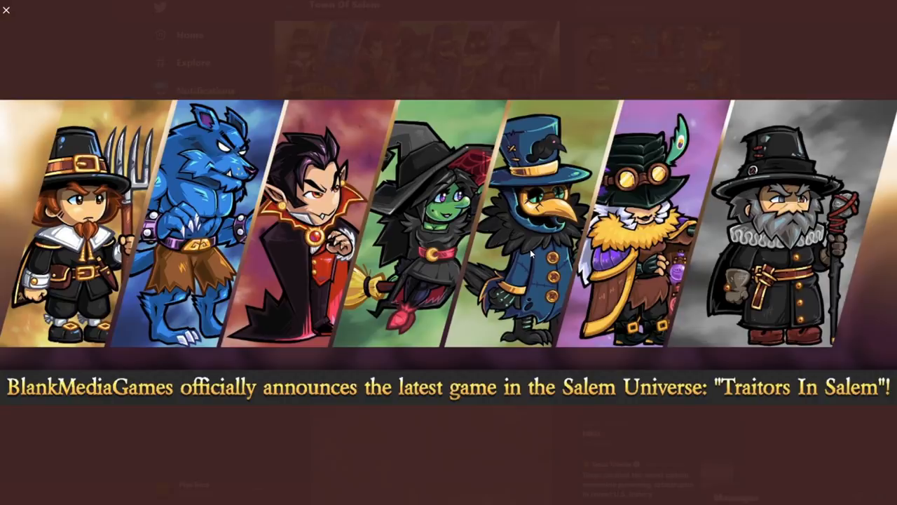
mouse_move(632, 202)
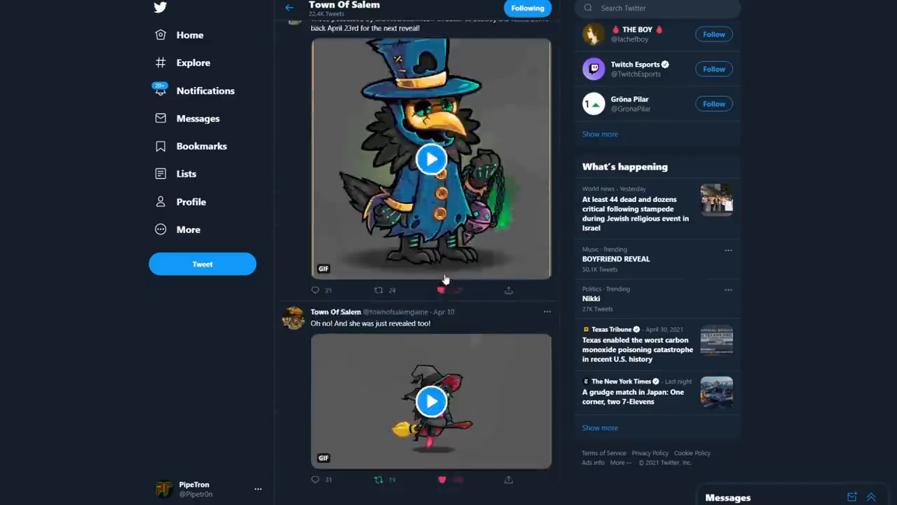
Scroll the Town of Salem timeline through the Plaguebearer and Potion Master character reveal tweets
scroll("down", 3)
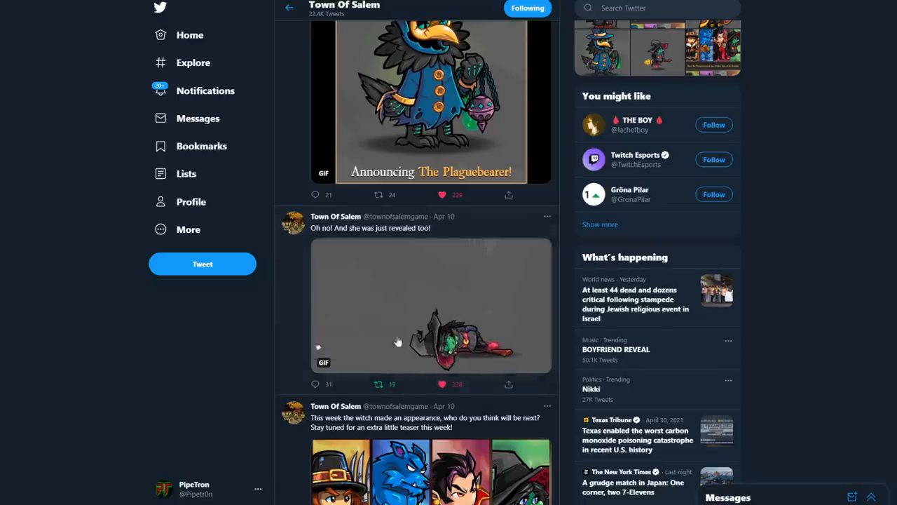
scroll("down", 3)
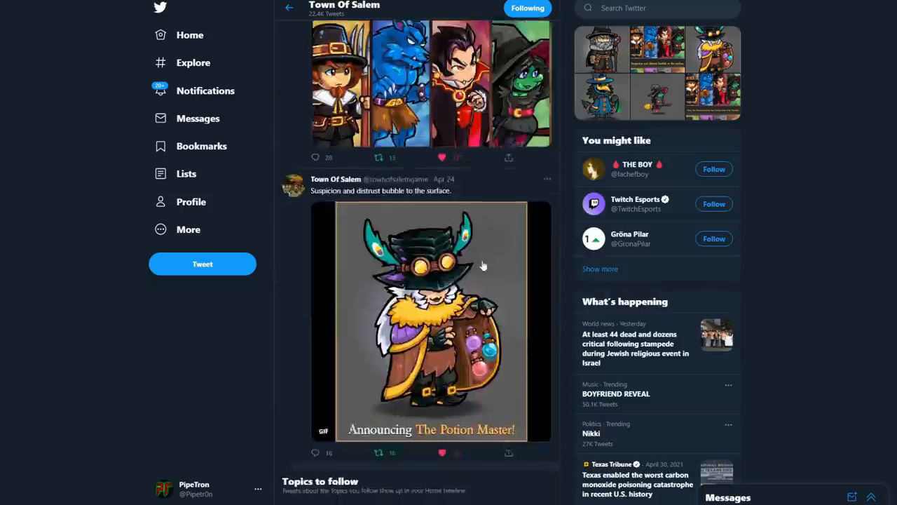
scroll("down", 3)
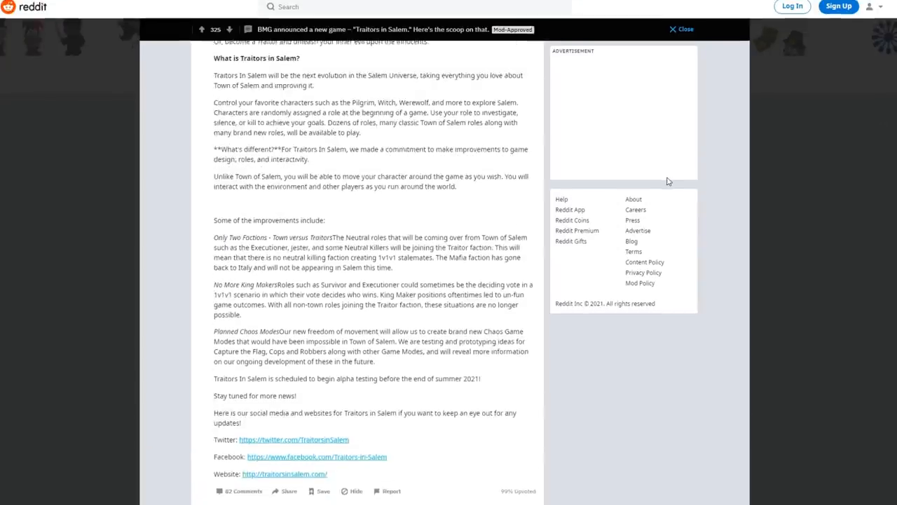
Scroll the Reddit post back up to its 'What is Traitors in Salem?' section above the improvements list
scroll("down", 3)
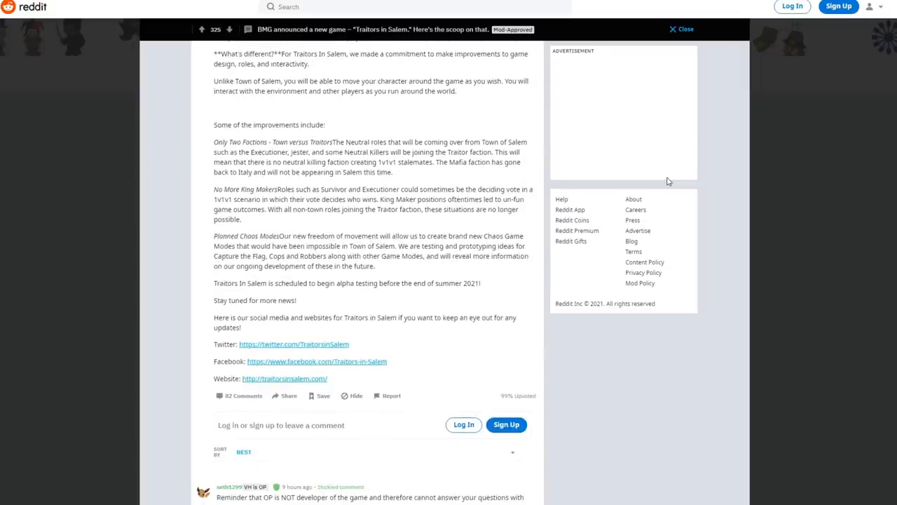
mouse_move(250, 255)
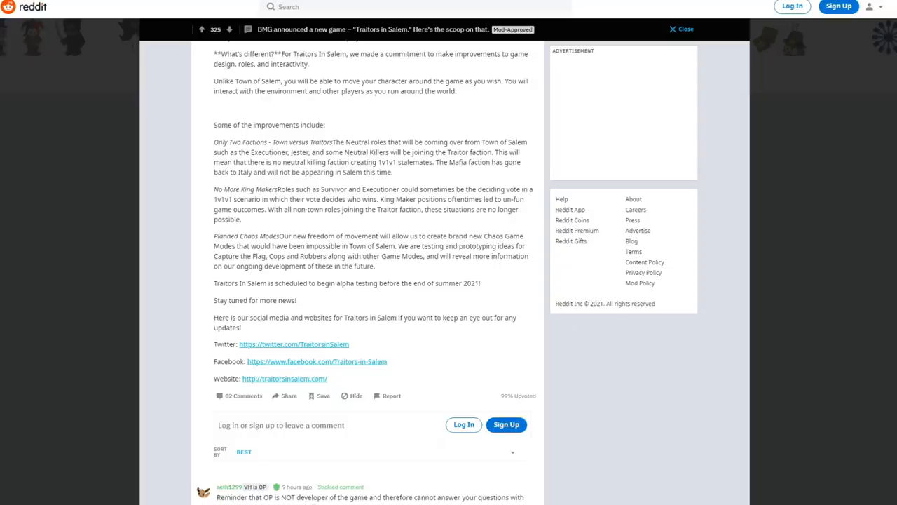
scroll("up", 3)
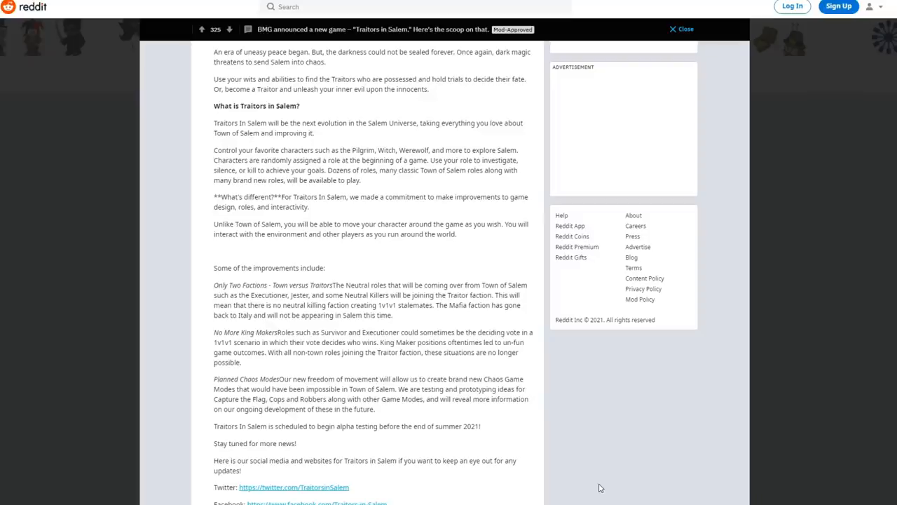
mouse_move(629, 457)
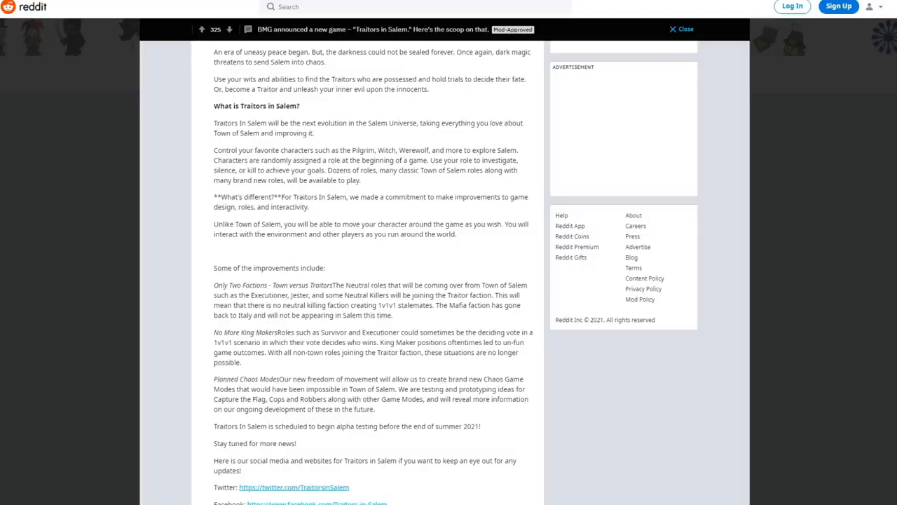
mouse_move(481, 437)
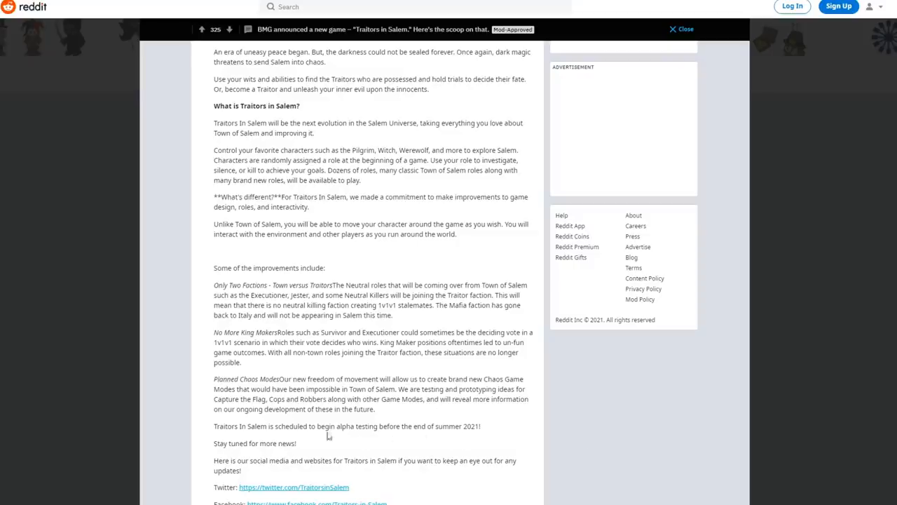
mouse_move(535, 431)
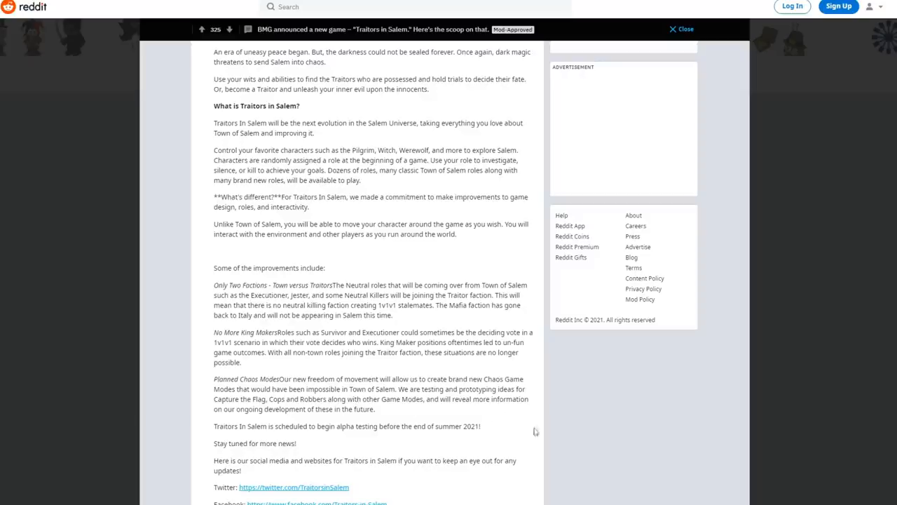
mouse_move(572, 465)
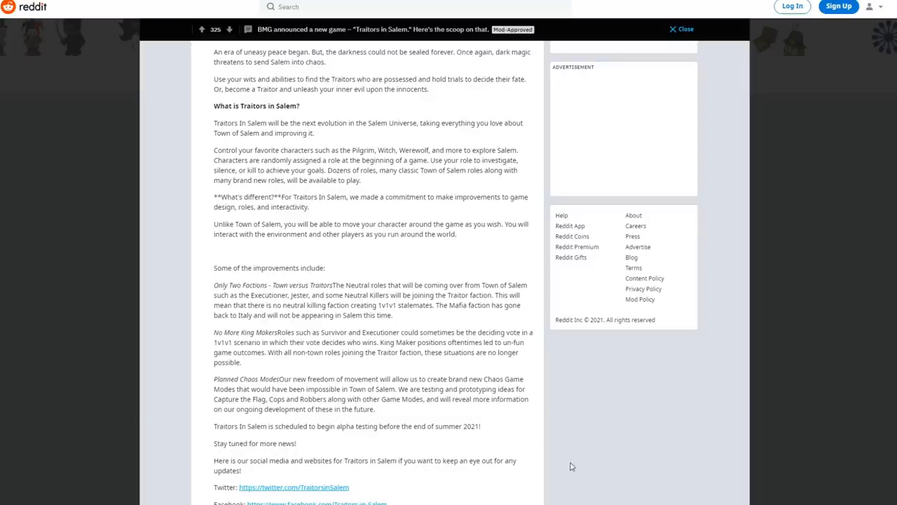
mouse_move(577, 466)
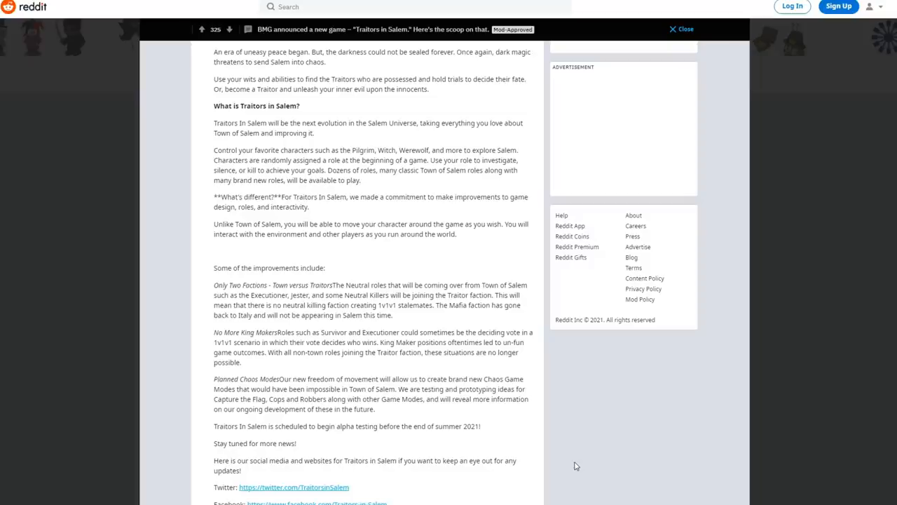
mouse_move(589, 496)
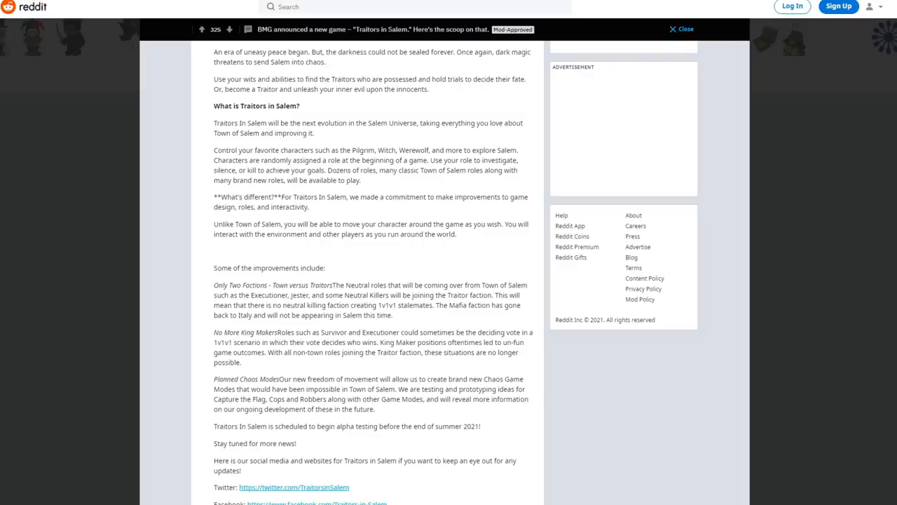
mouse_move(440, 92)
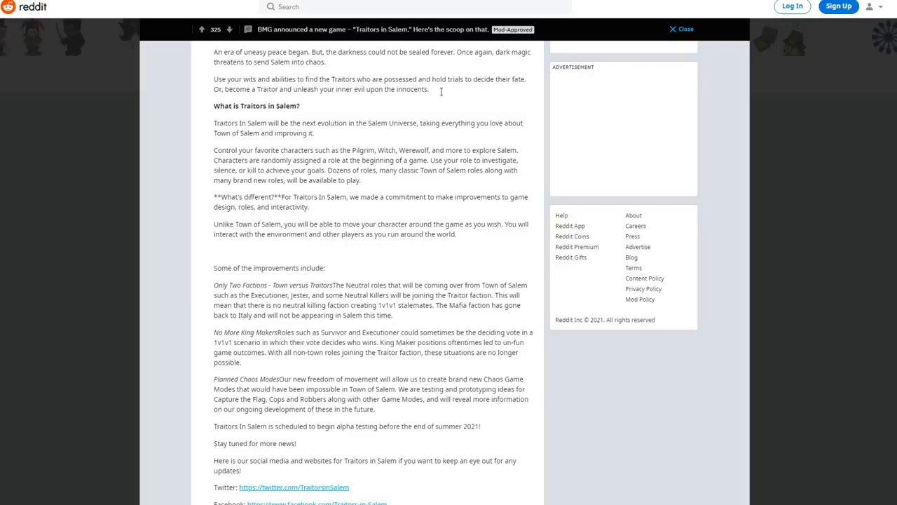
Scroll back to the post's BMG title, source link and opening summary
scroll("up", 3)
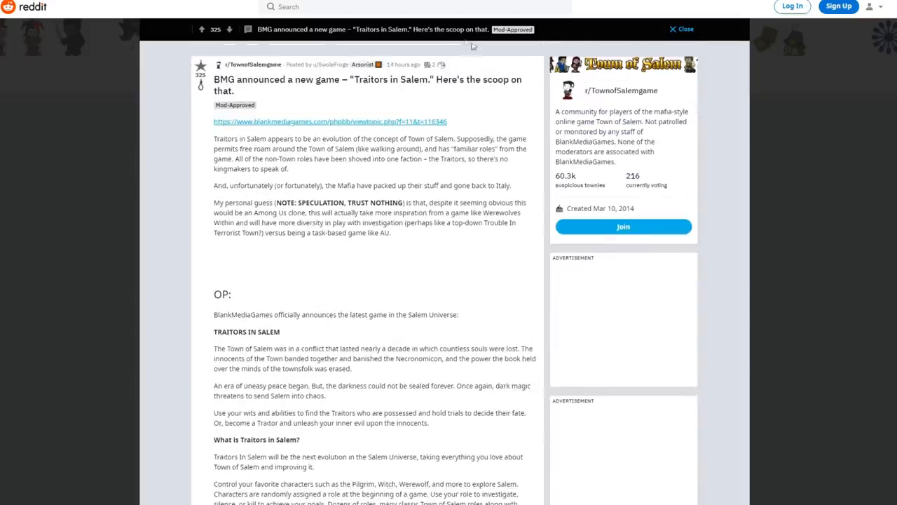
Scroll down to the quoted OP announcement text and its list of improvements
scroll("down", 3)
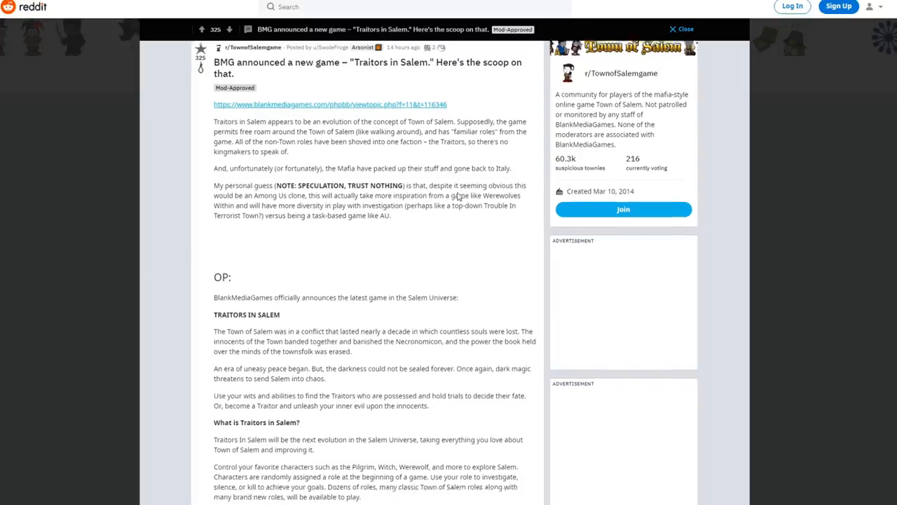
scroll("down", 3)
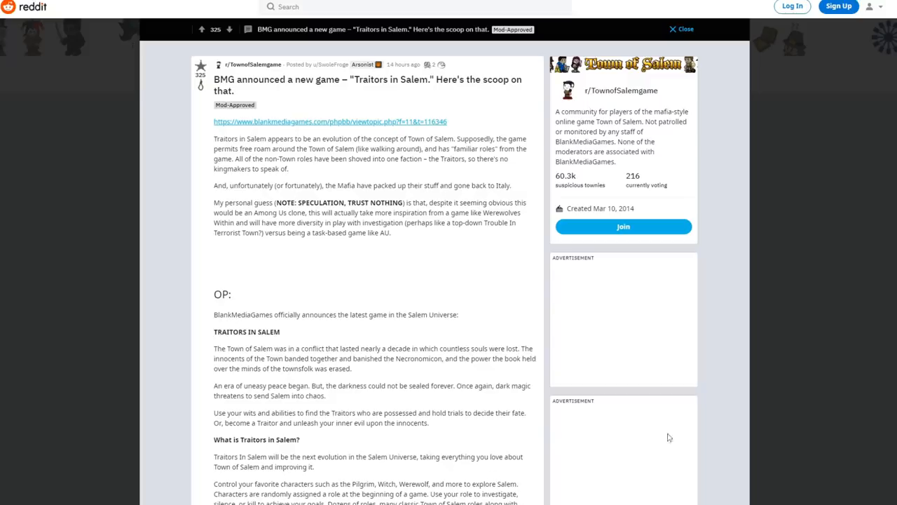
scroll("down", 3)
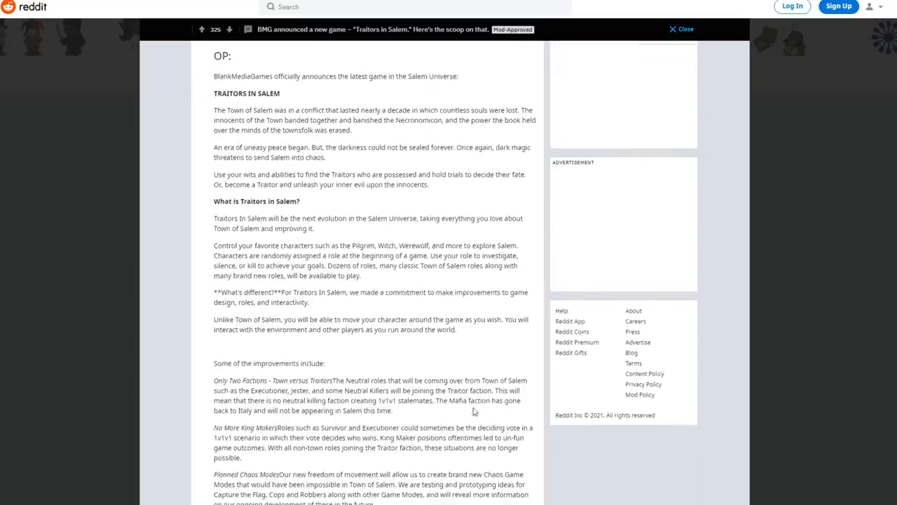
mouse_move(575, 470)
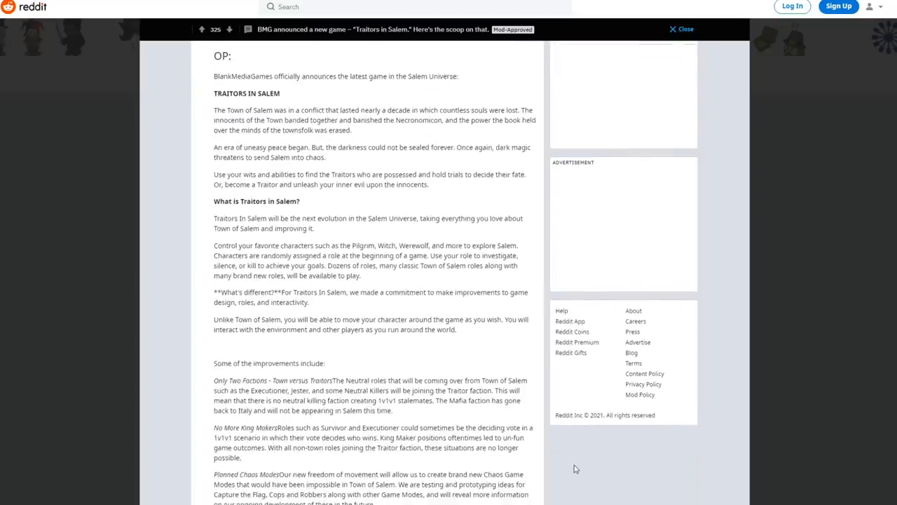
mouse_move(575, 474)
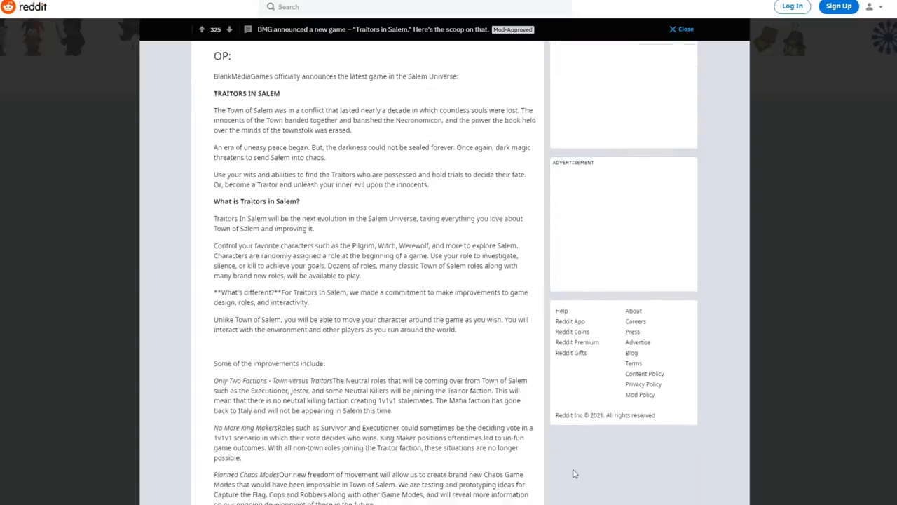